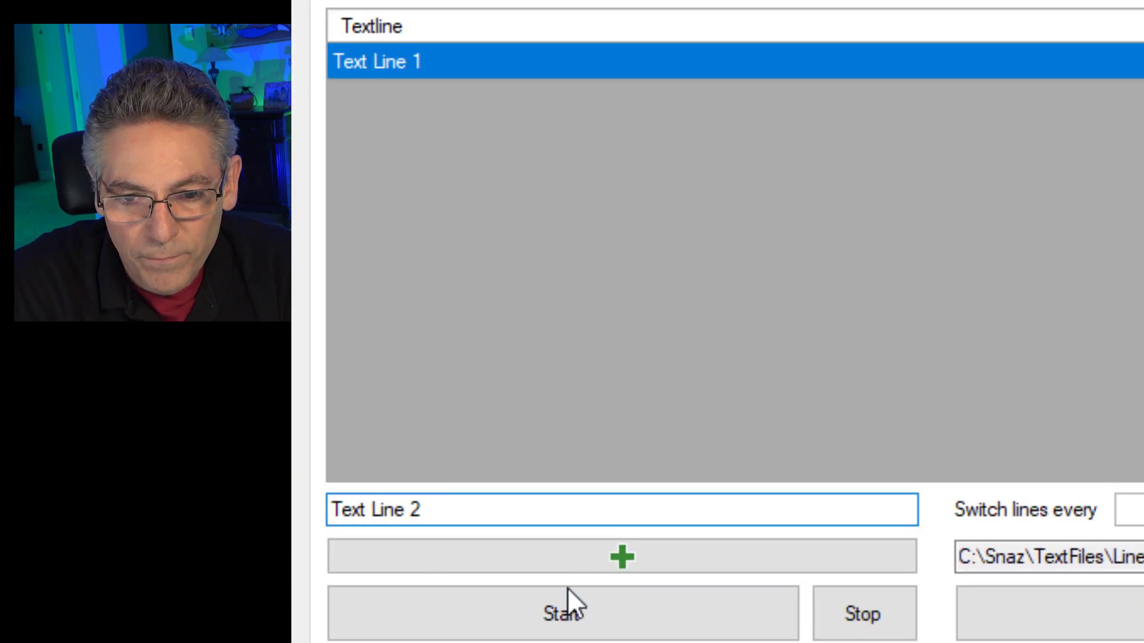
Step: Add Text Line 2 and 3 and lower the switching interval to 1 second
left_click(622, 556)
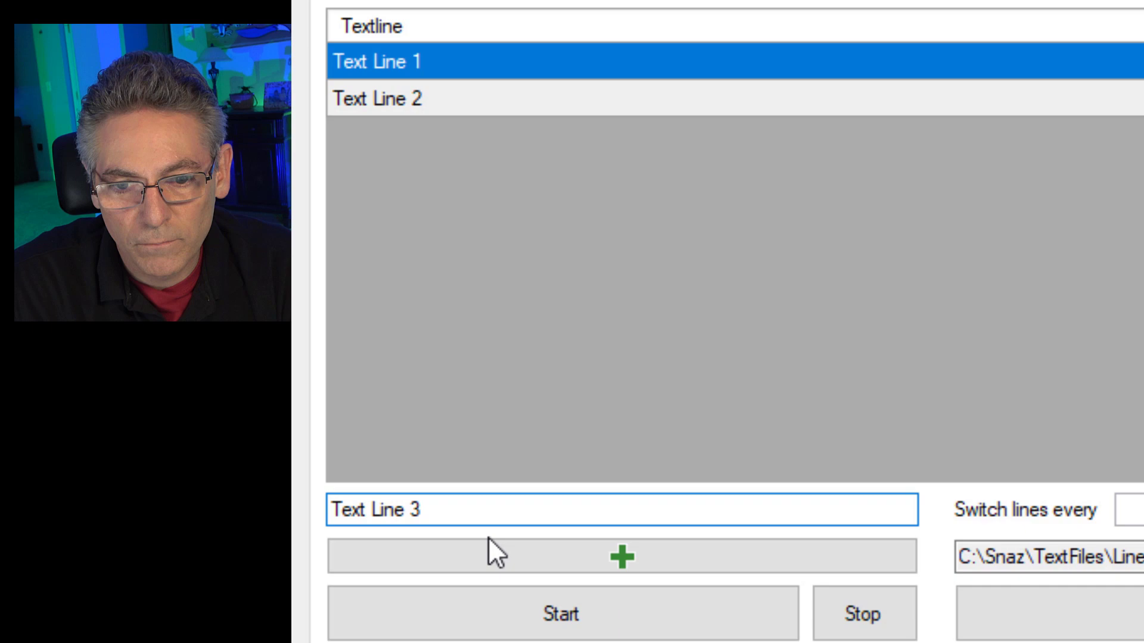
left_click(620, 556)
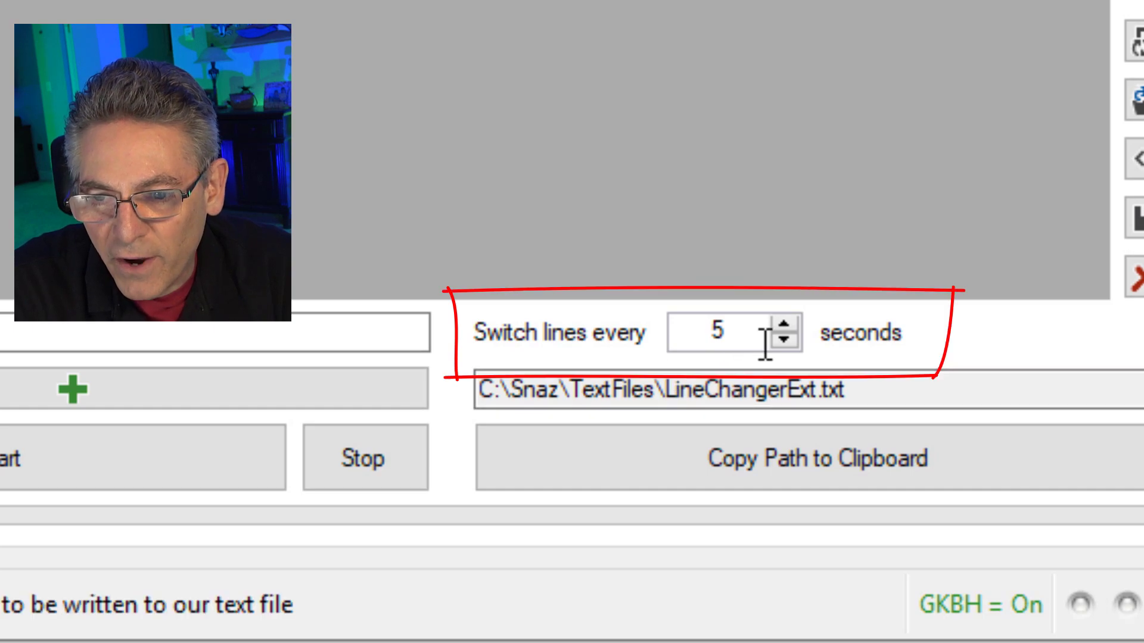
left_click(785, 344)
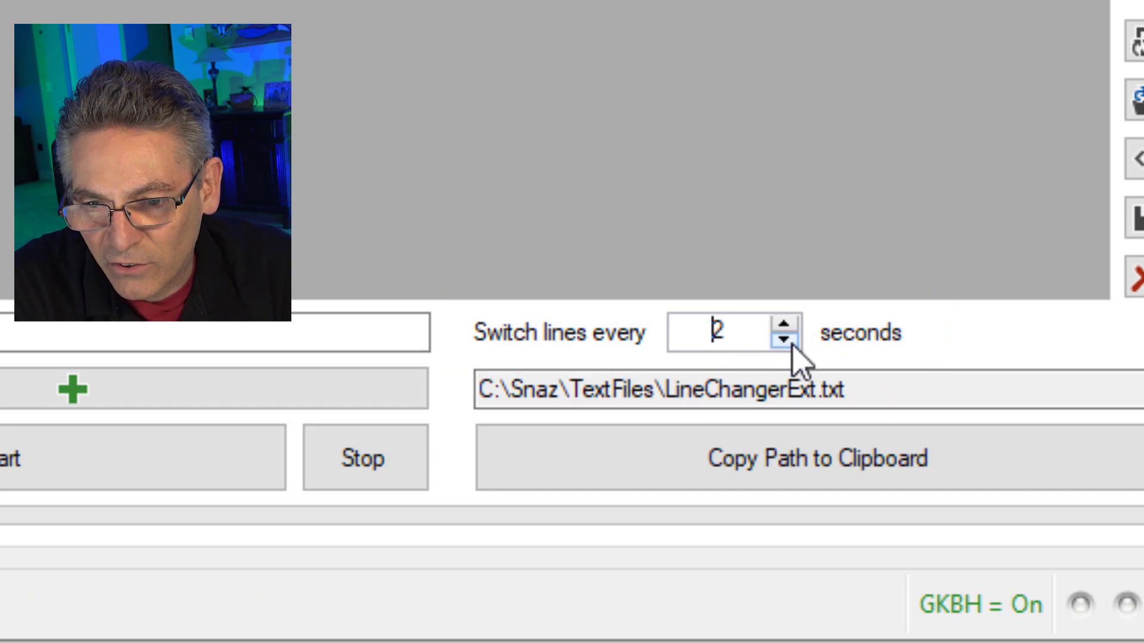
left_click(786, 343)
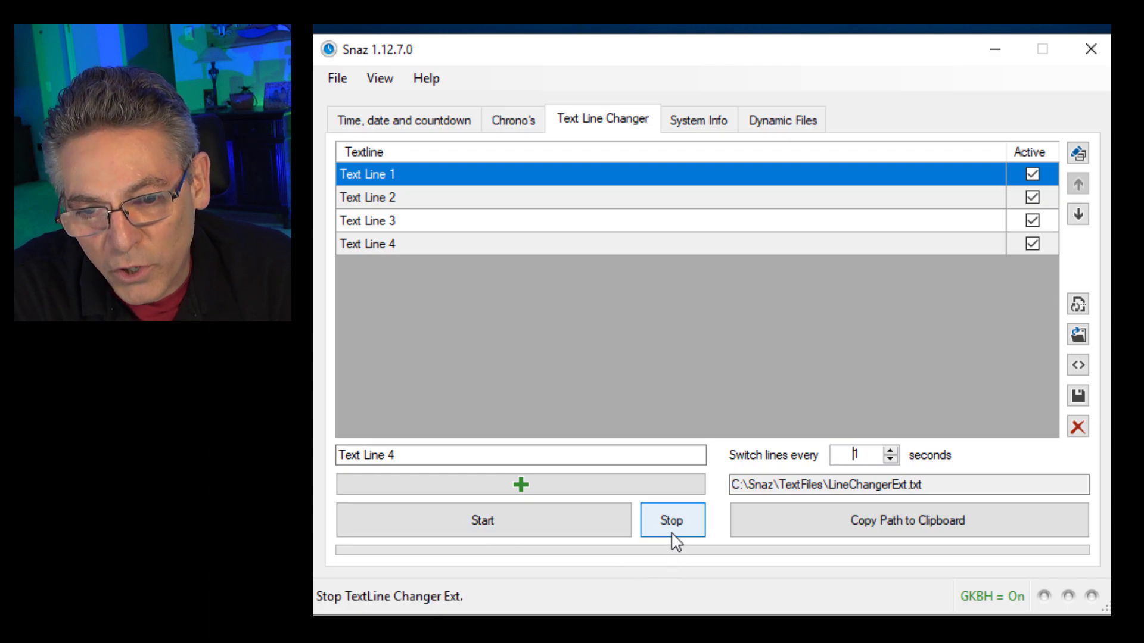
Step: Stop and restart cycling of the text lines
left_click(671, 520)
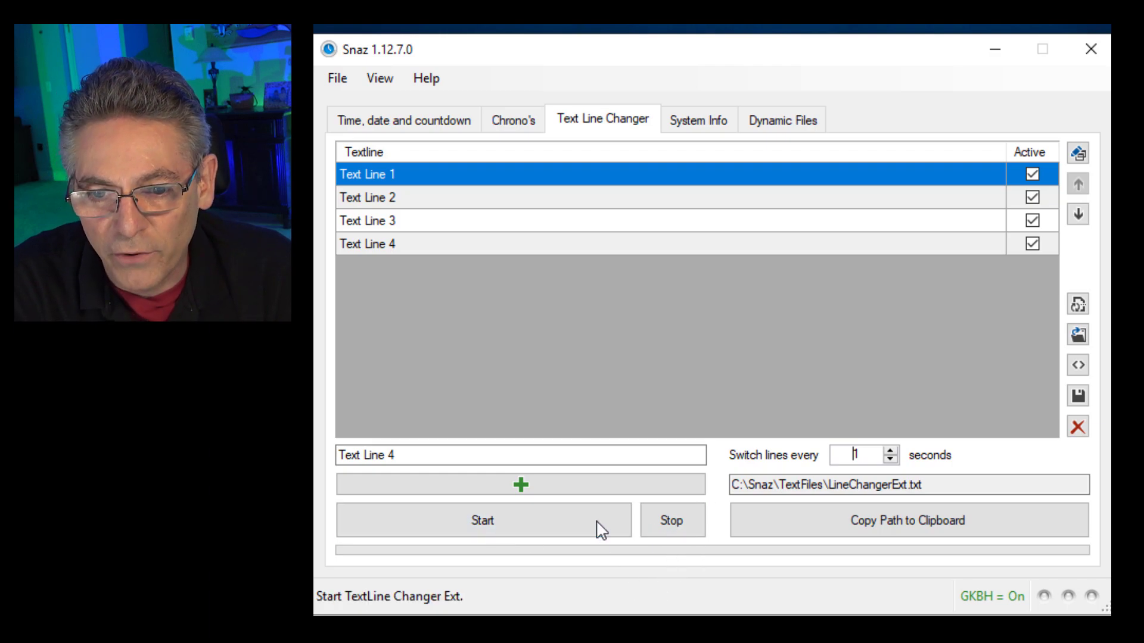
left_click(670, 520)
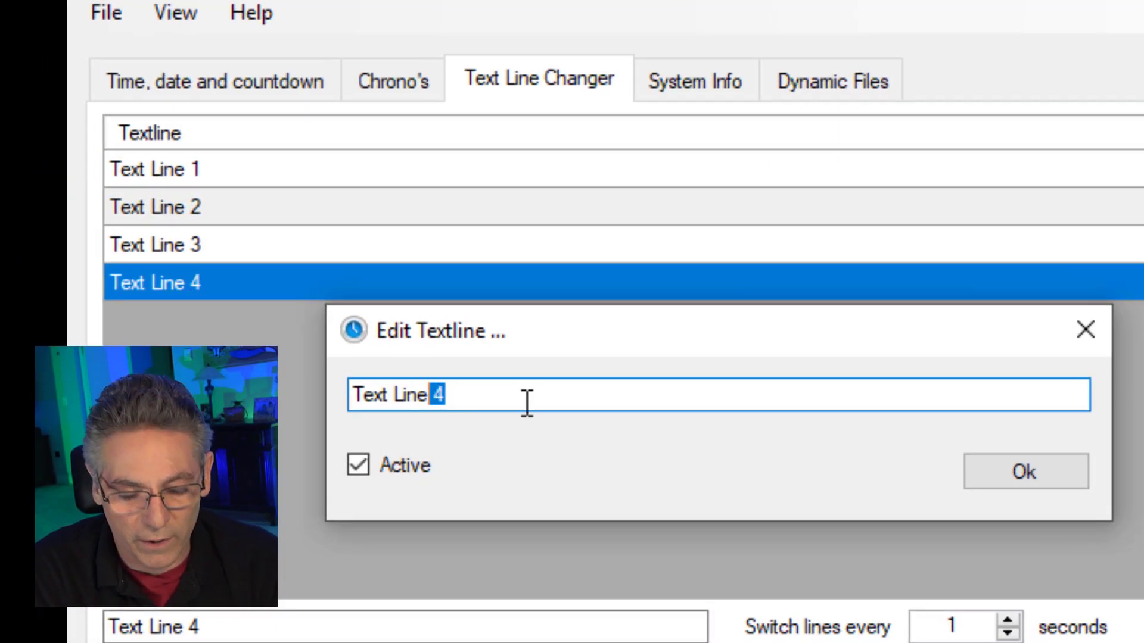
Step: Rename the fourth text line to Text Line 4444 and confirm
type("444")
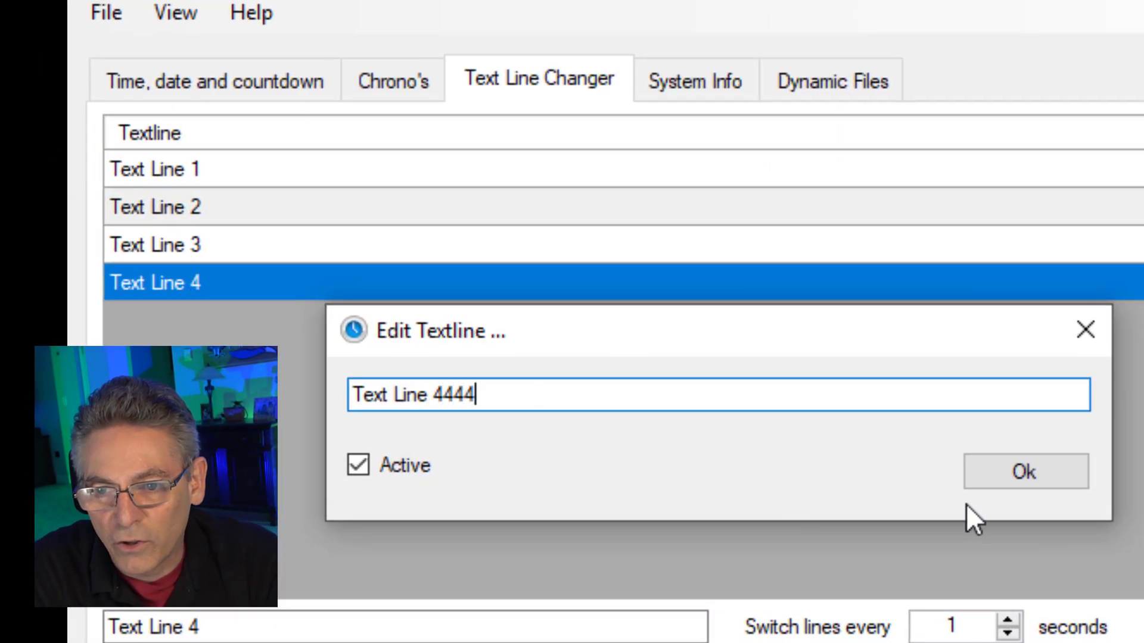
left_click(1024, 472)
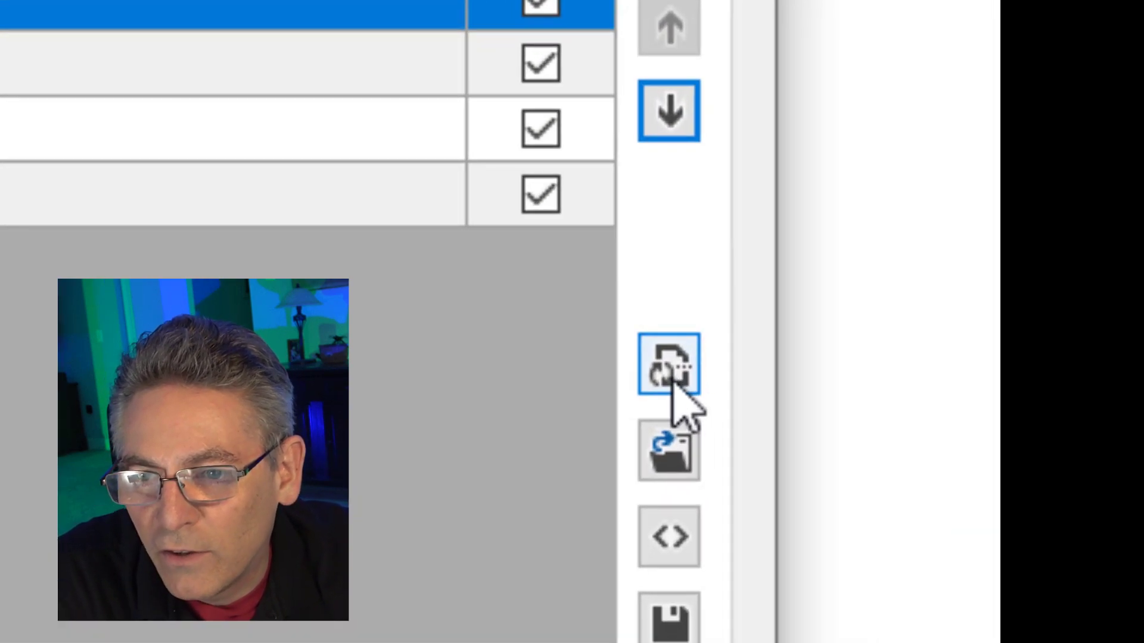
Step: Shuffle the order of the text lines
left_click(668, 364)
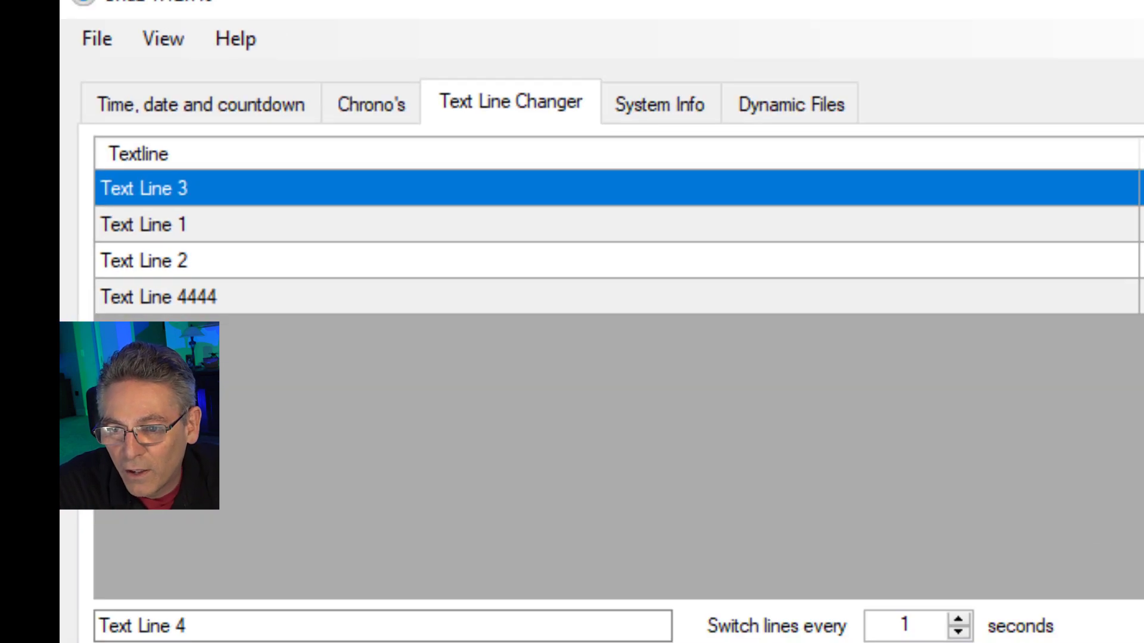
mouse_move(649, 323)
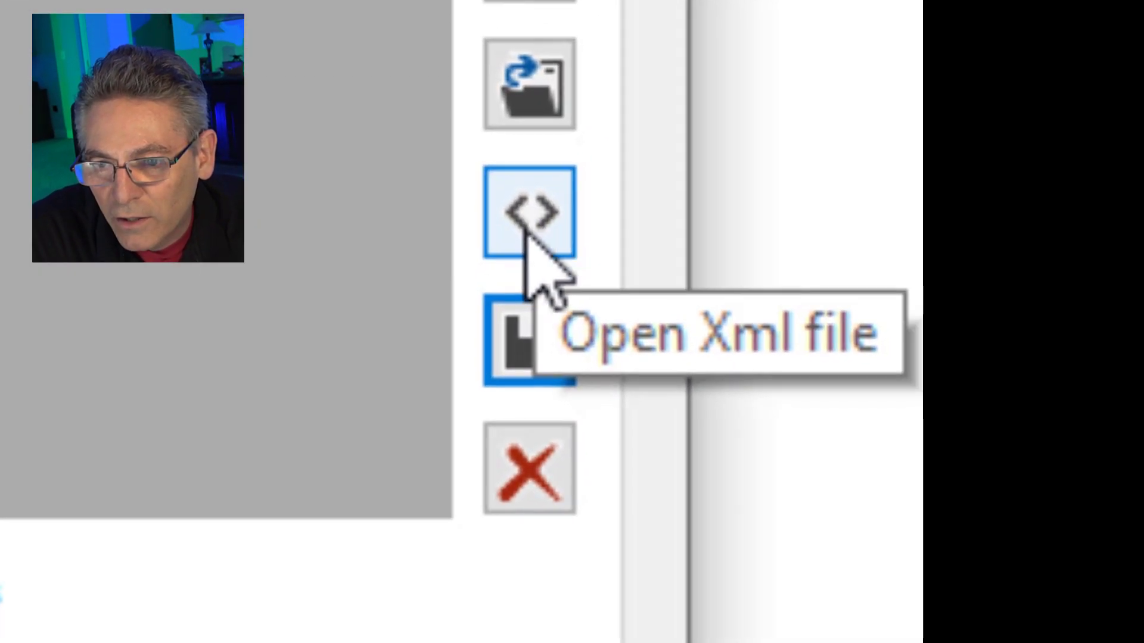
Step: Show TextLines.xml in Notepad and select all of its contents
left_click(527, 212)
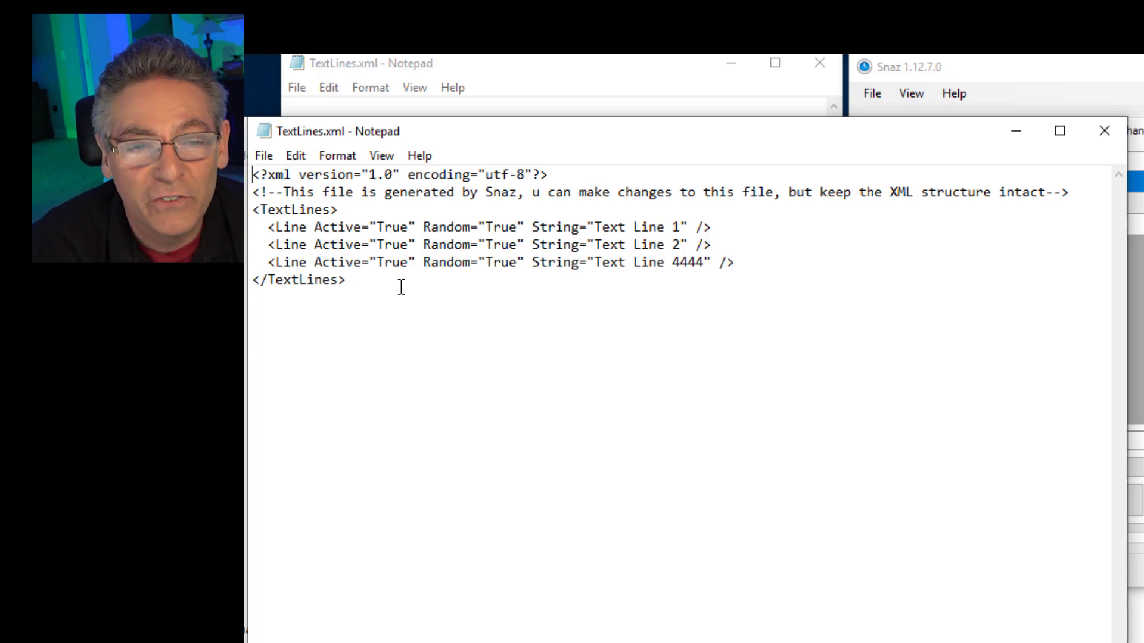
mouse_move(505, 300)
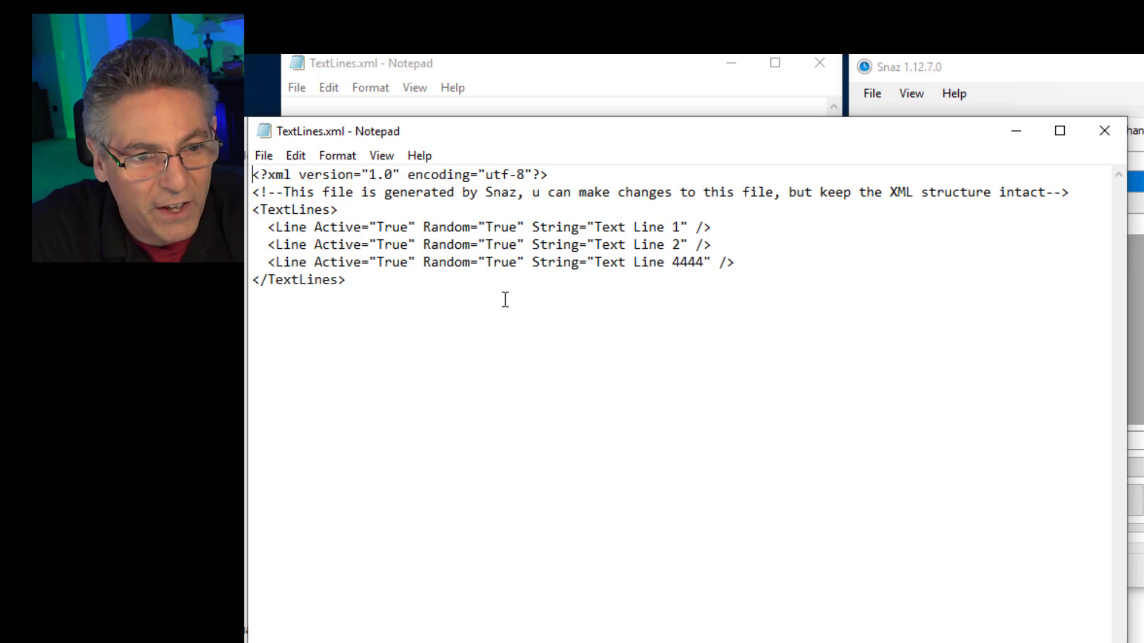
key("ctrl+a")
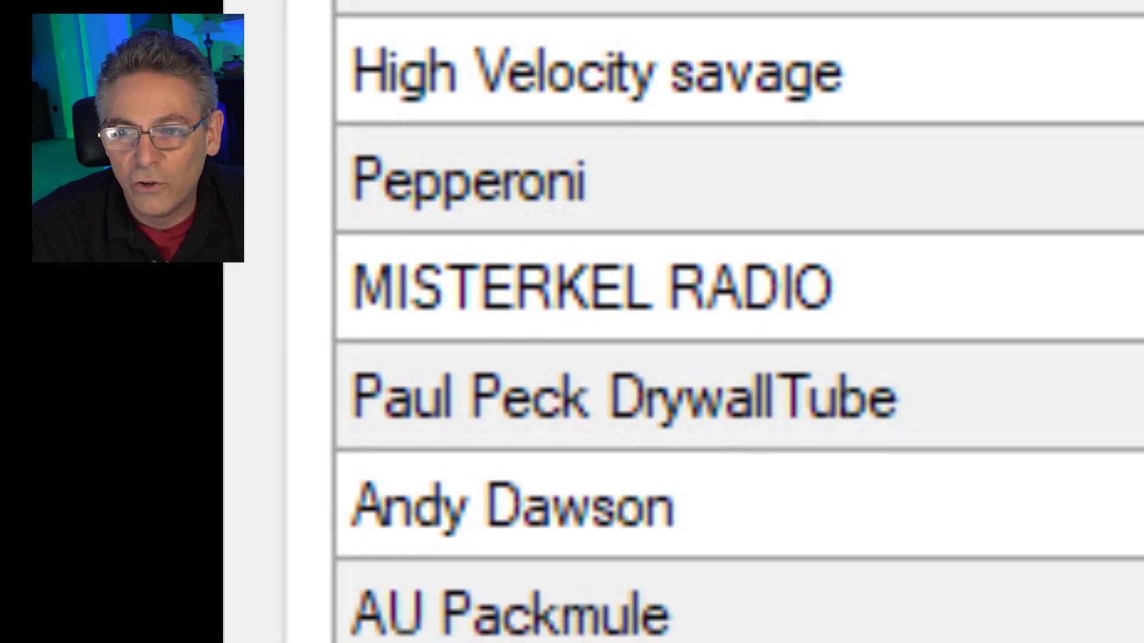
Step: Scroll through the loaded list of shoutout names in Text Line Changer
scroll("down", 3)
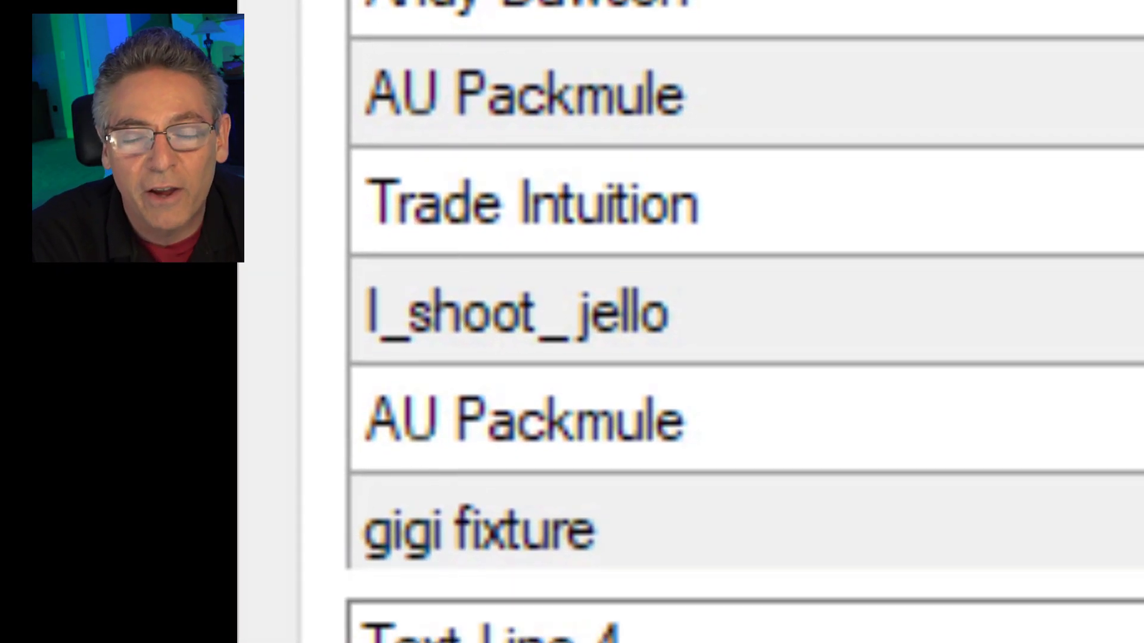
scroll("down", 3)
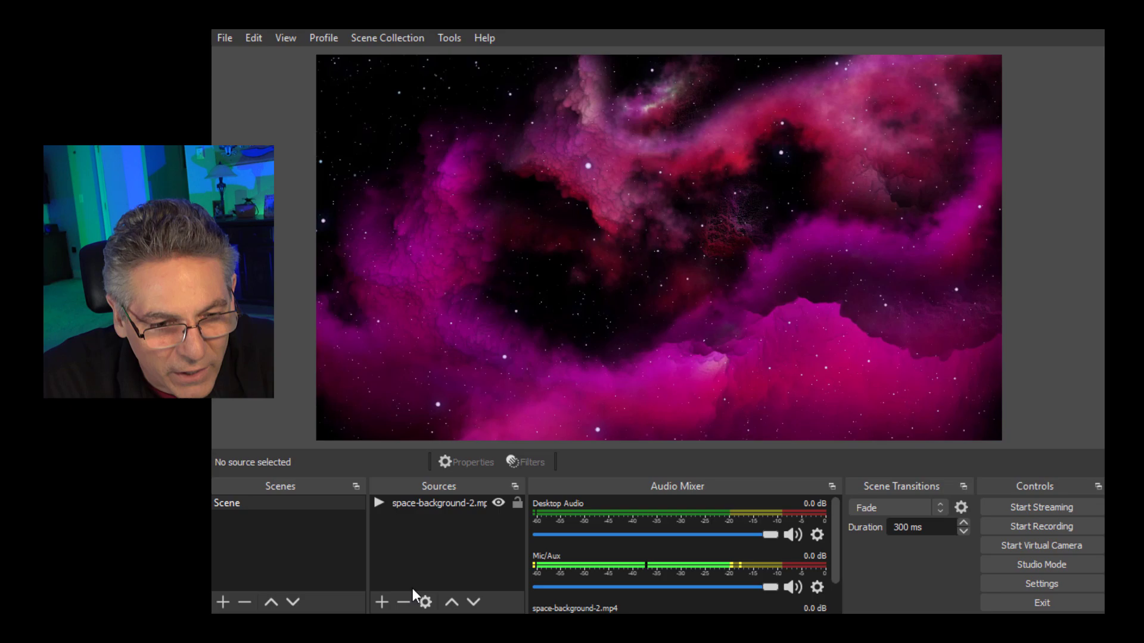
Step: Add a Text (GDI+) source named Shoutout to the scene
left_click(380, 603)
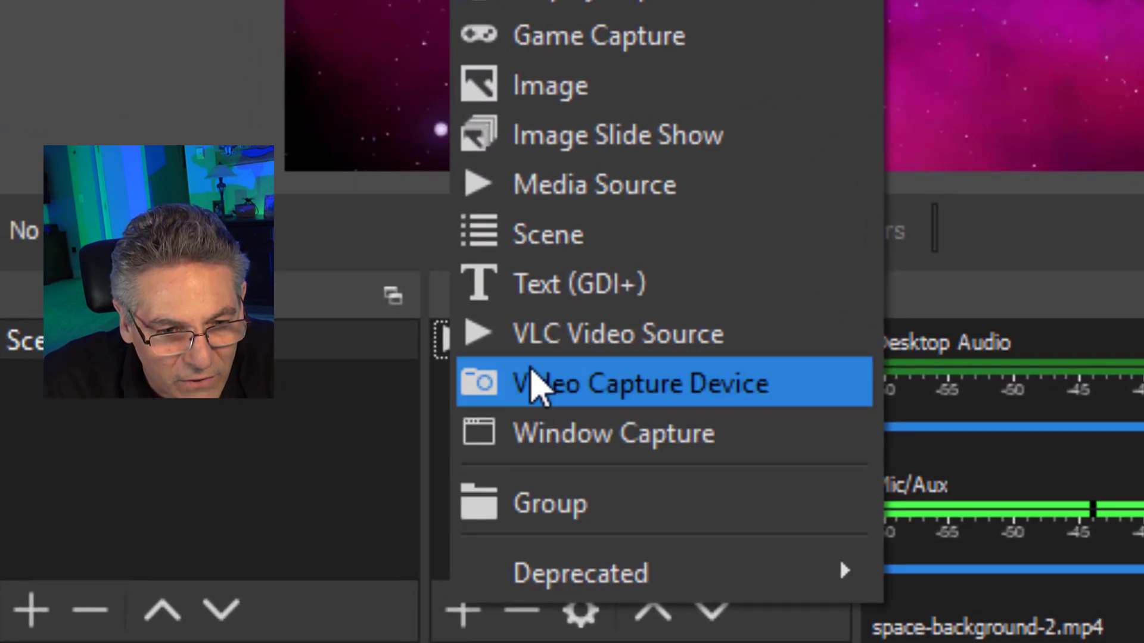
left_click(639, 382)
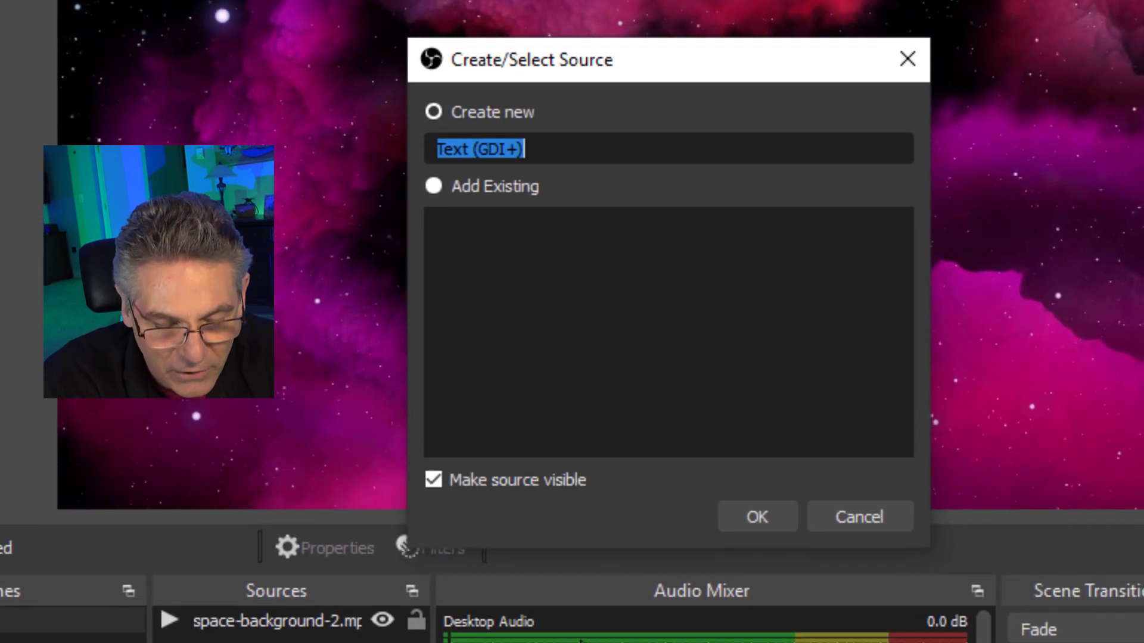
type("Shout")
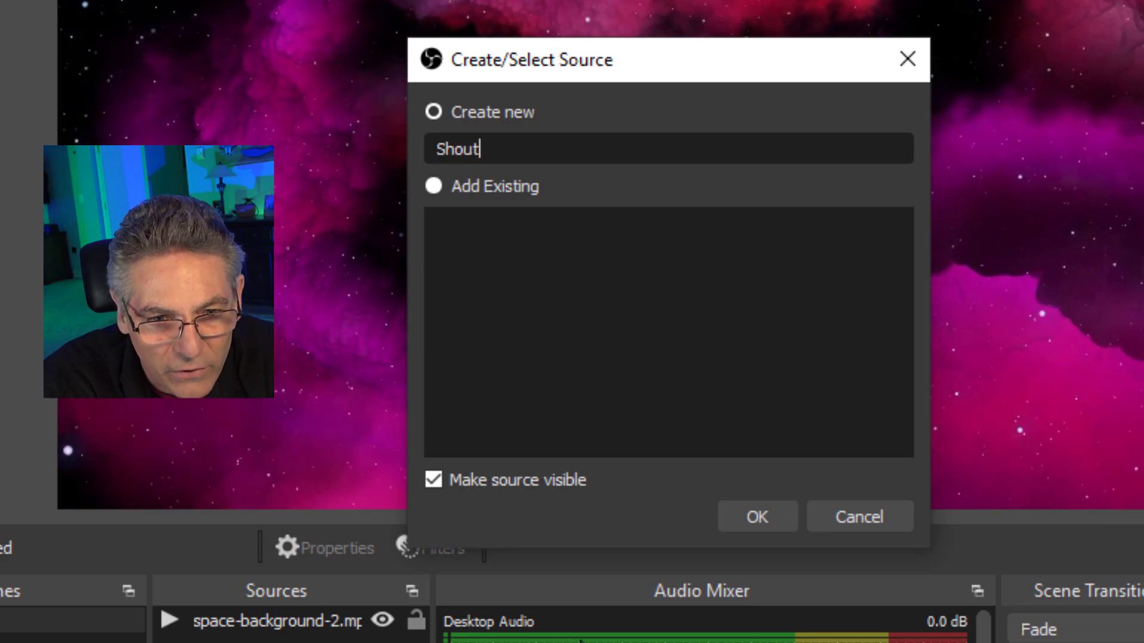
type("out")
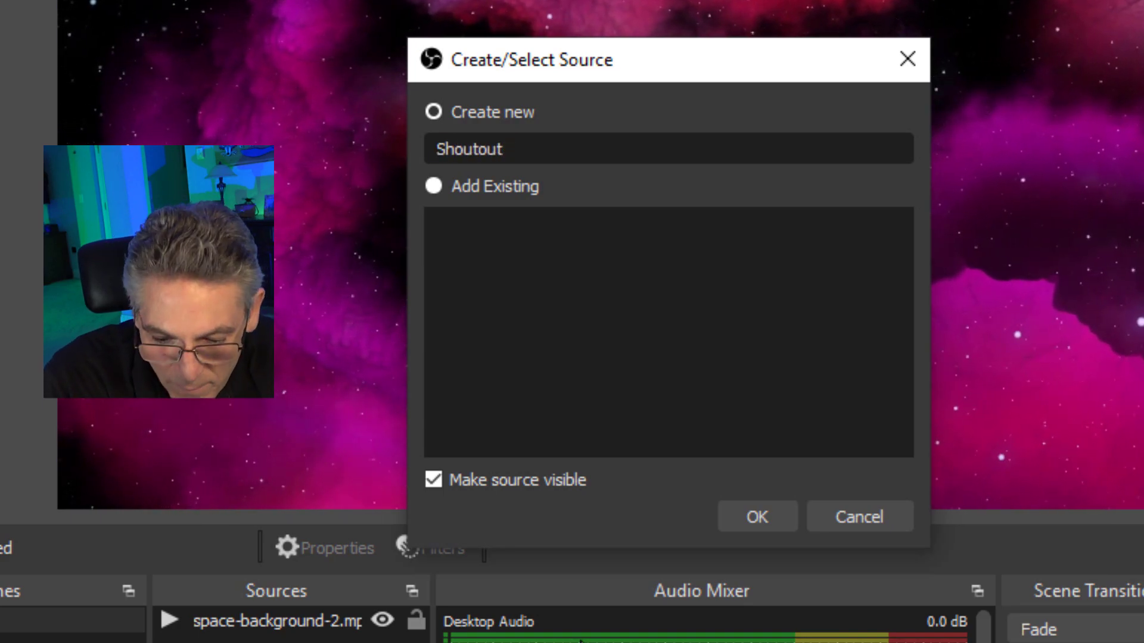
Step: Create the Shoutout source with placeholder text reading Text
left_click(755, 516)
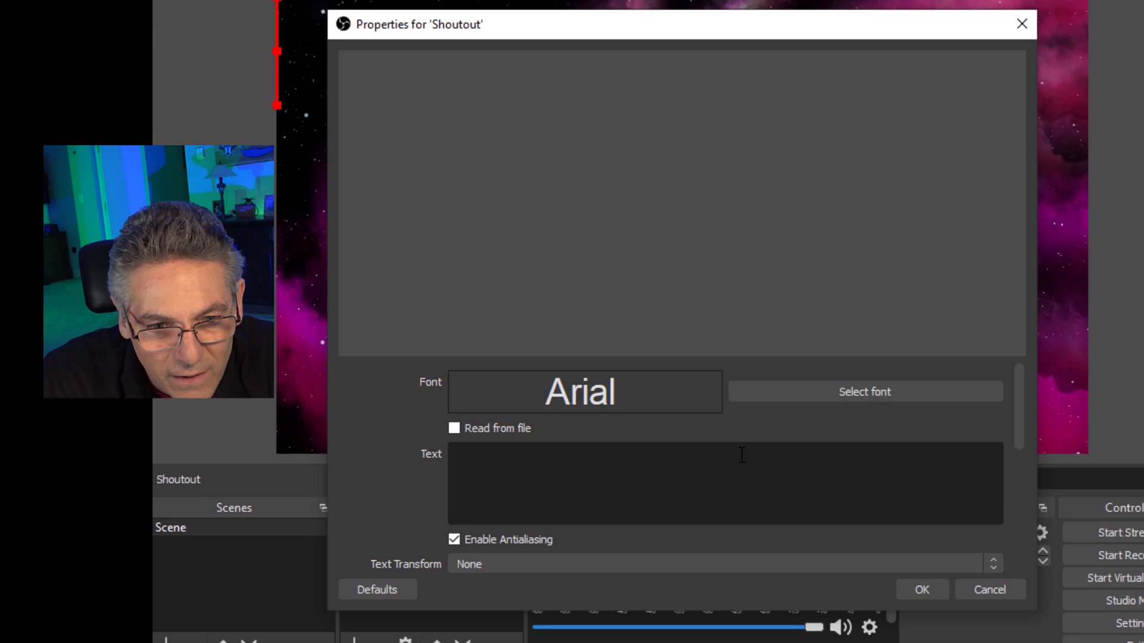
type("TExt")
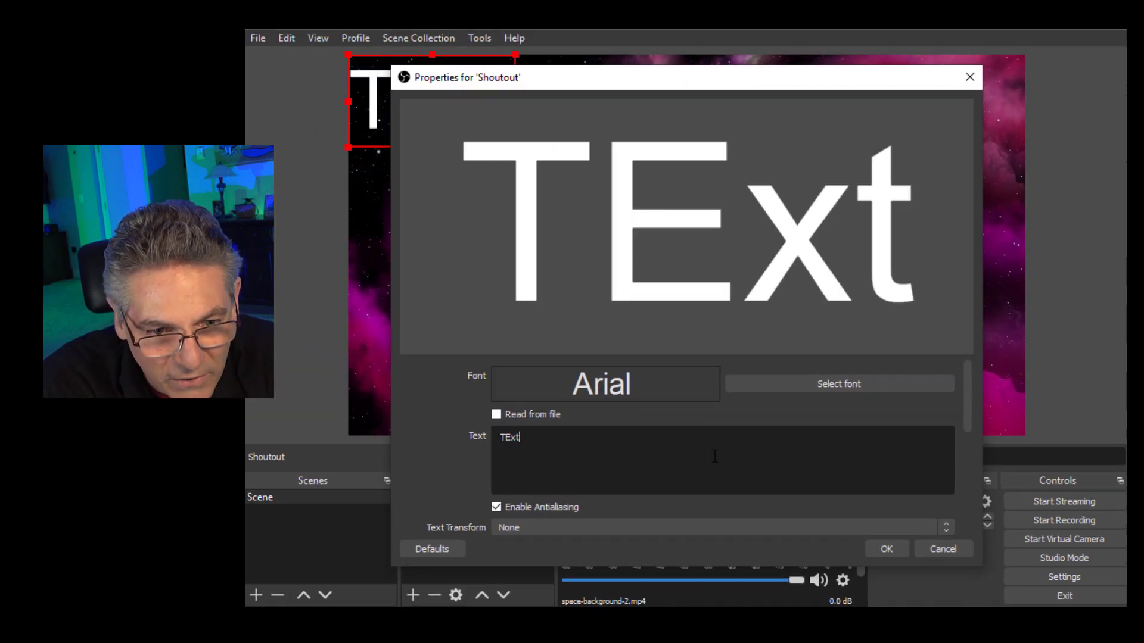
type("Text")
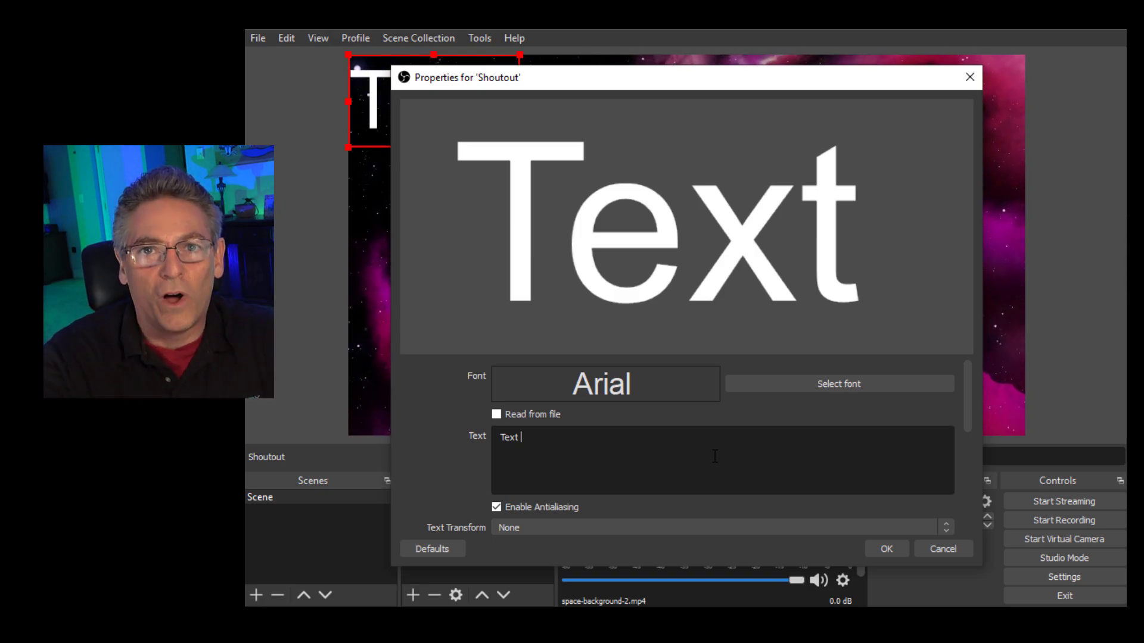
left_click(885, 548)
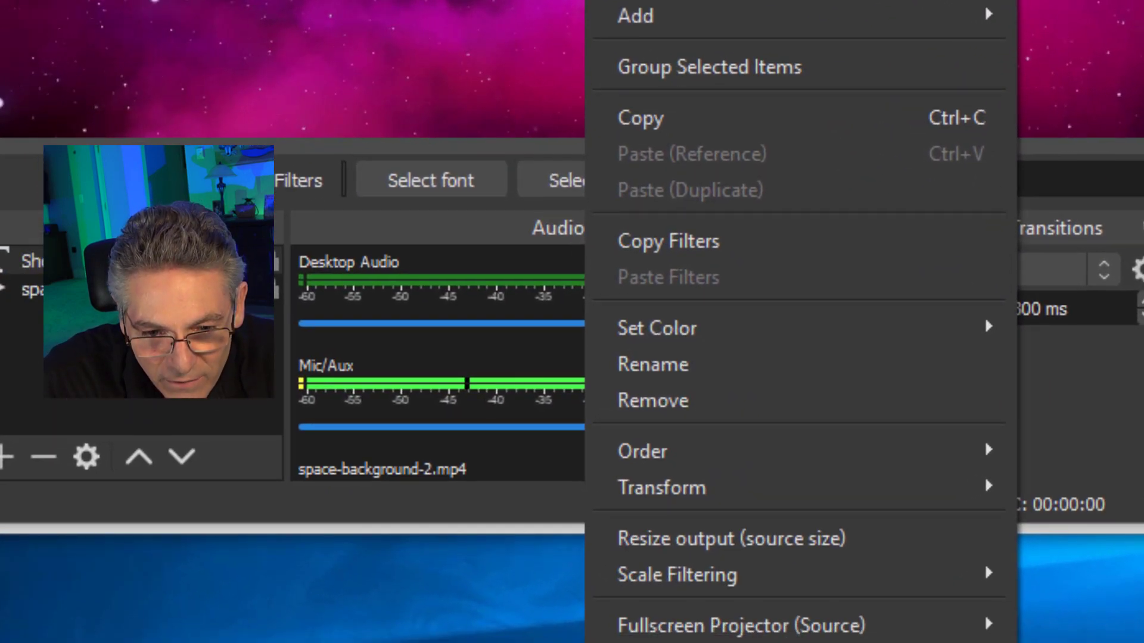
mouse_move(661, 487)
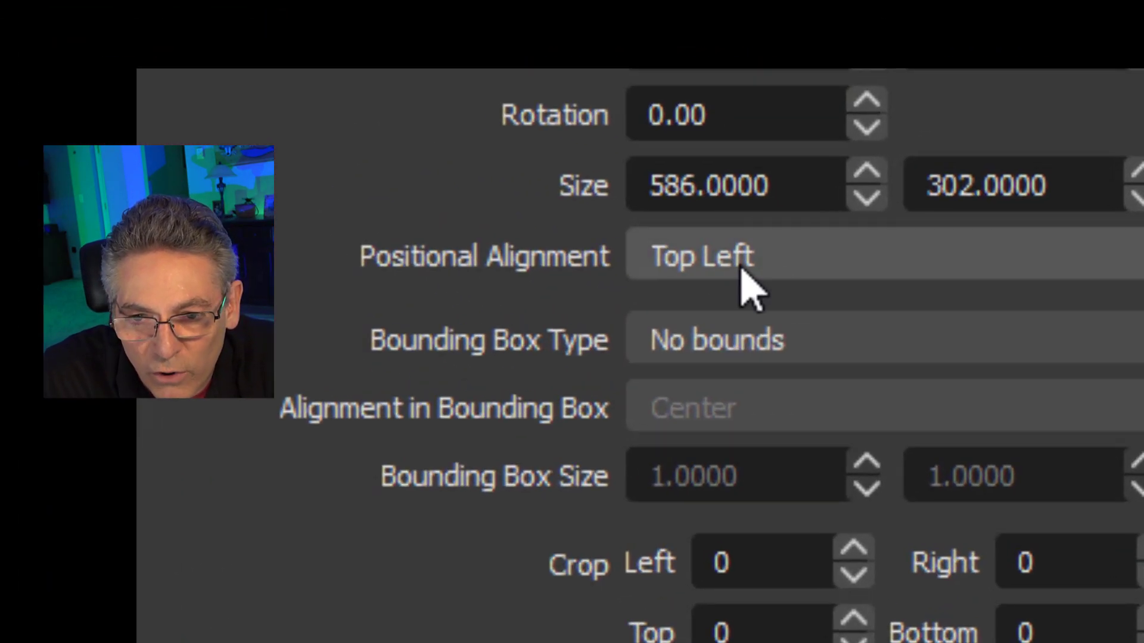
mouse_move(787, 285)
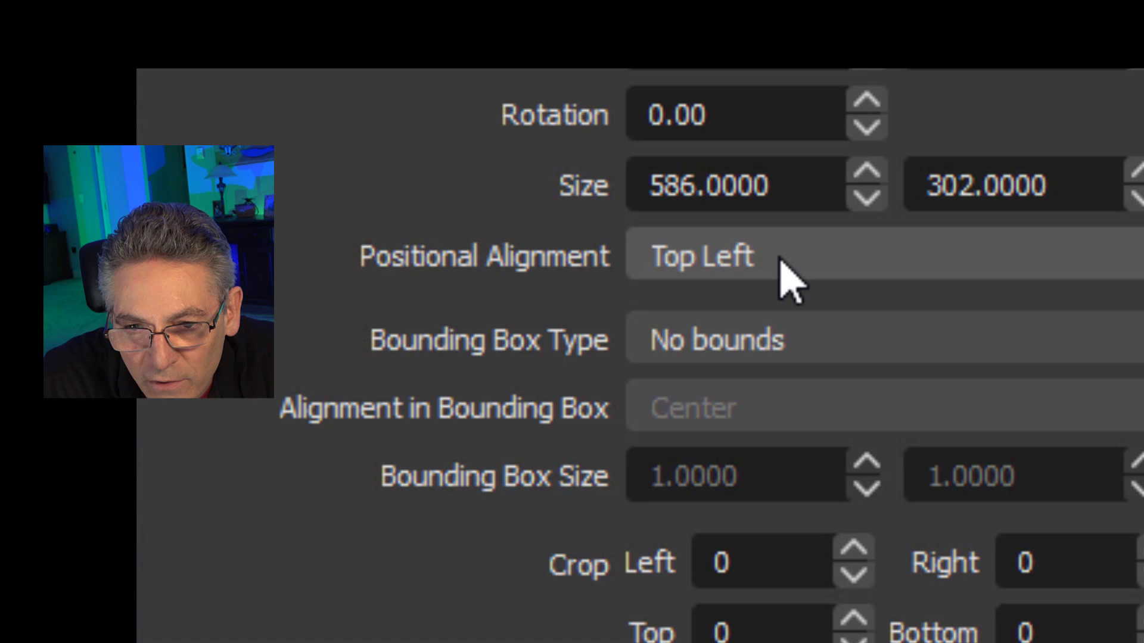
Step: Set the Shoutout transform to Top Center alignment and Scale to inner bounds
left_click(729, 256)
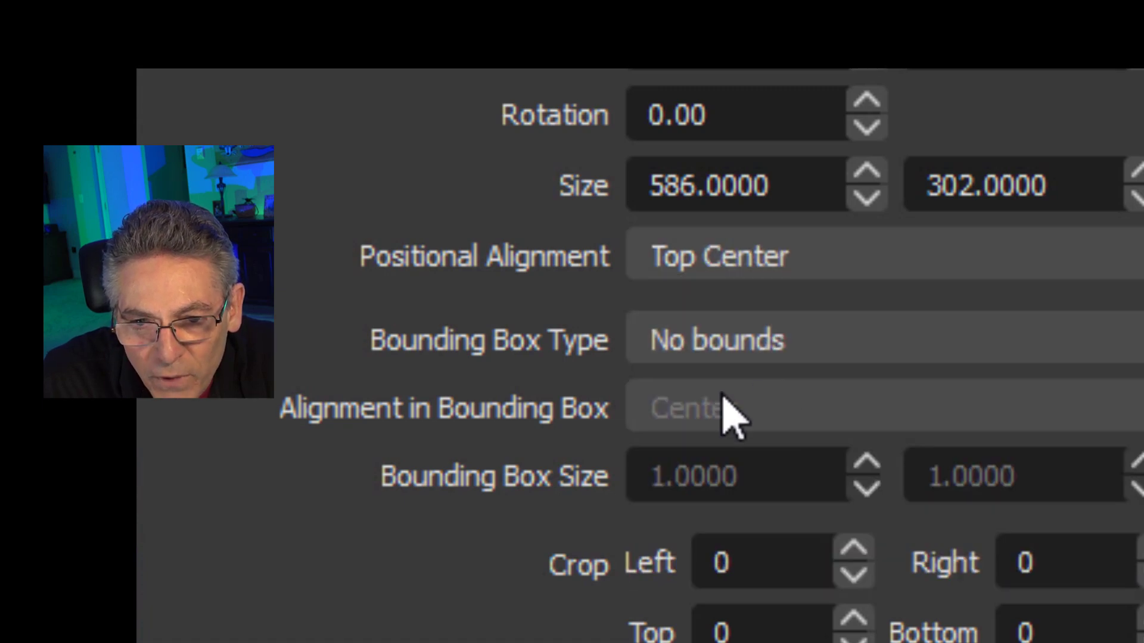
left_click(729, 340)
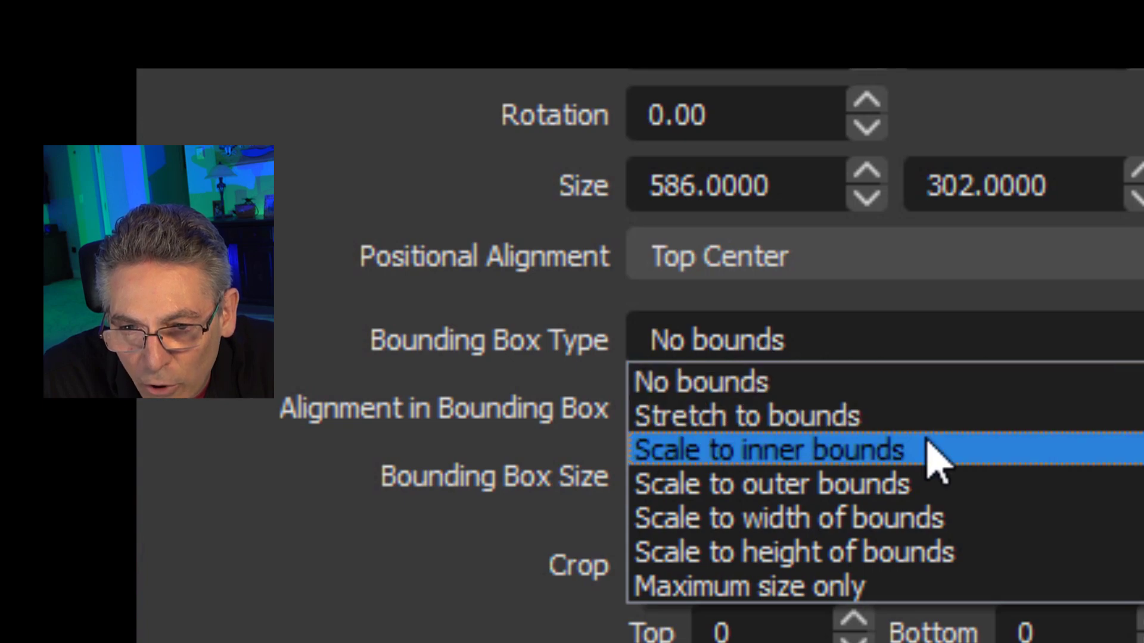
left_click(768, 449)
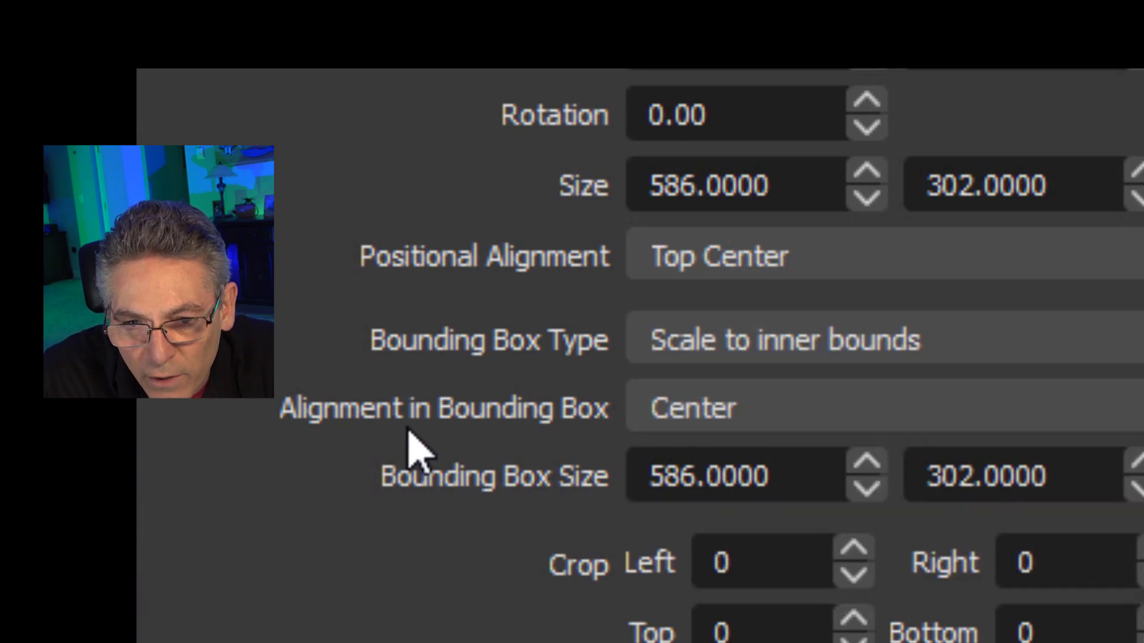
left_click(729, 407)
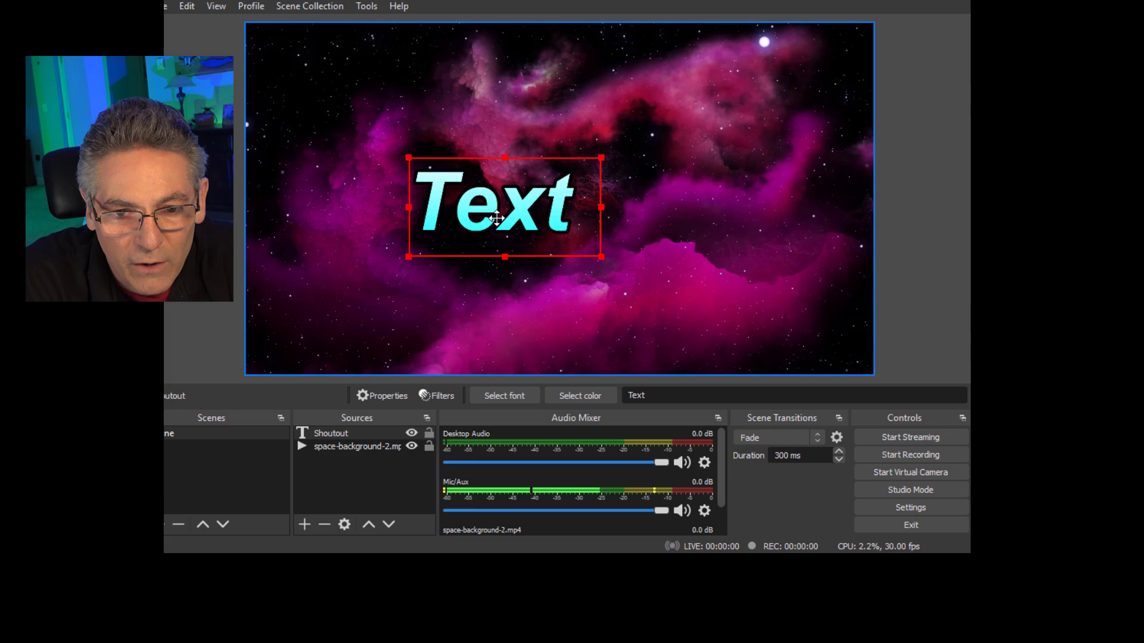
Step: Centre the Shoutout text and browse for its source file in the Snaz TextFiles folder
left_click_drag(502, 207, 558, 212)
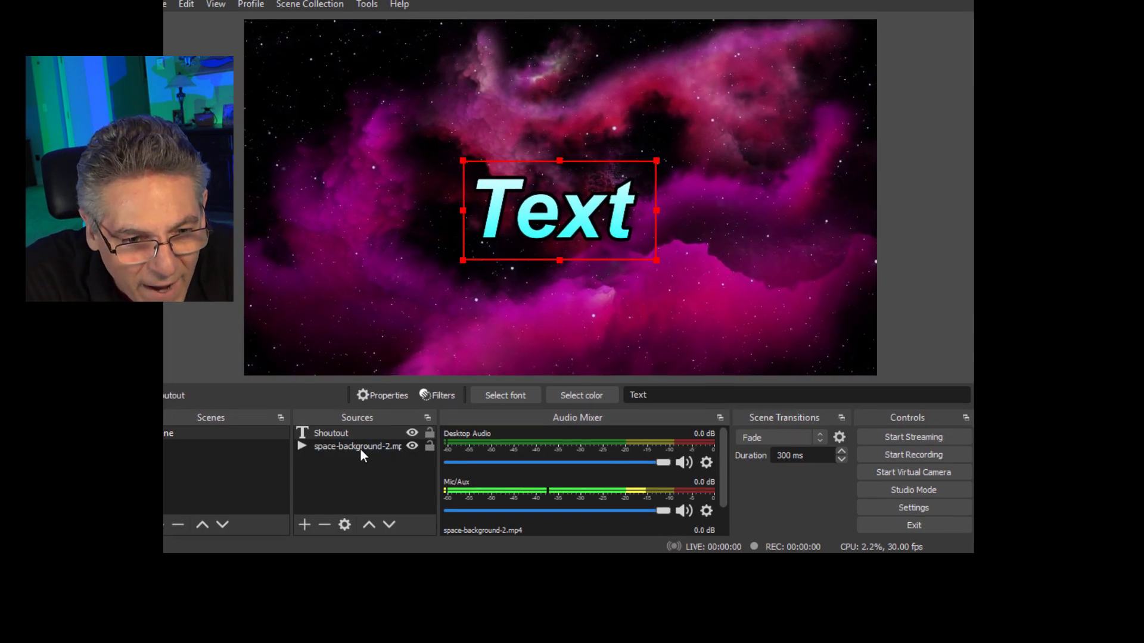
right_click(330, 433)
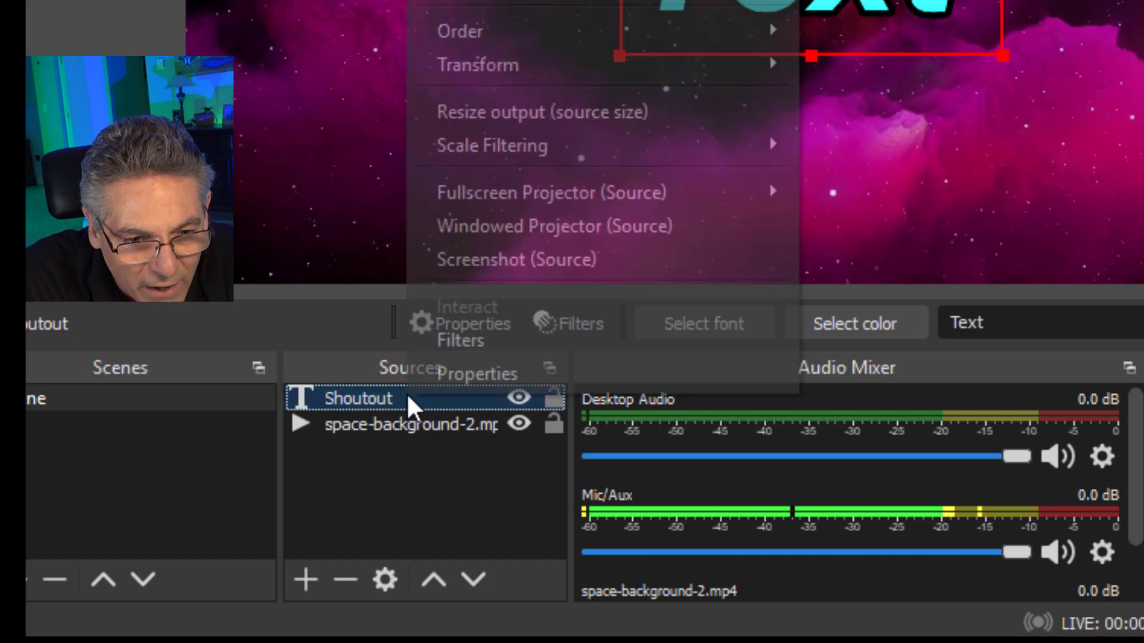
left_click(472, 323)
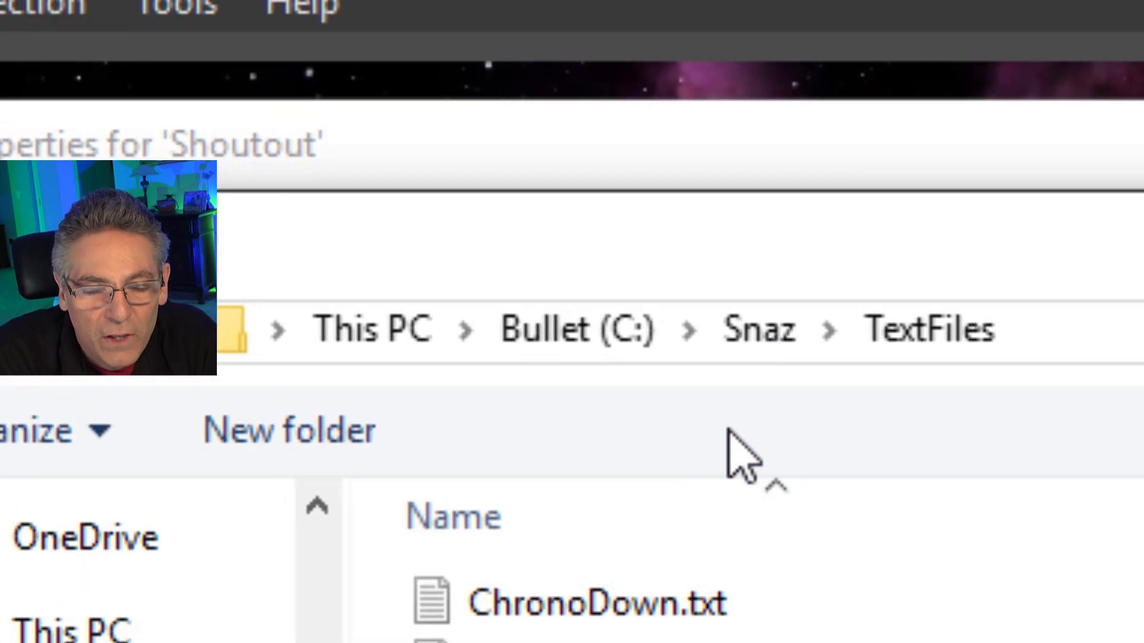
mouse_move(620, 394)
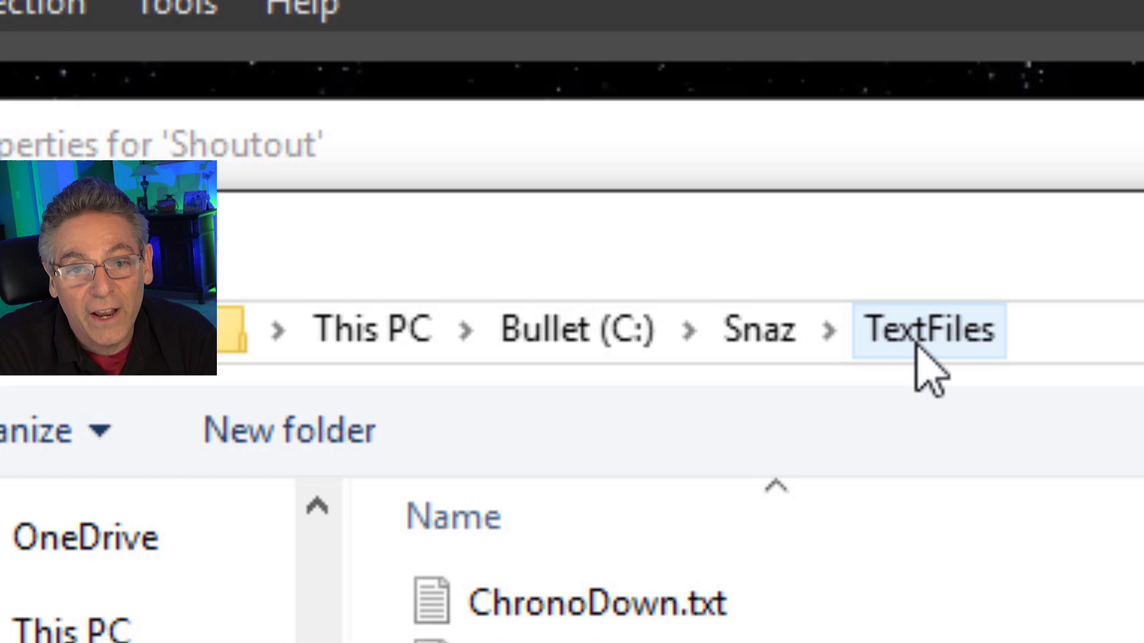
left_click(927, 329)
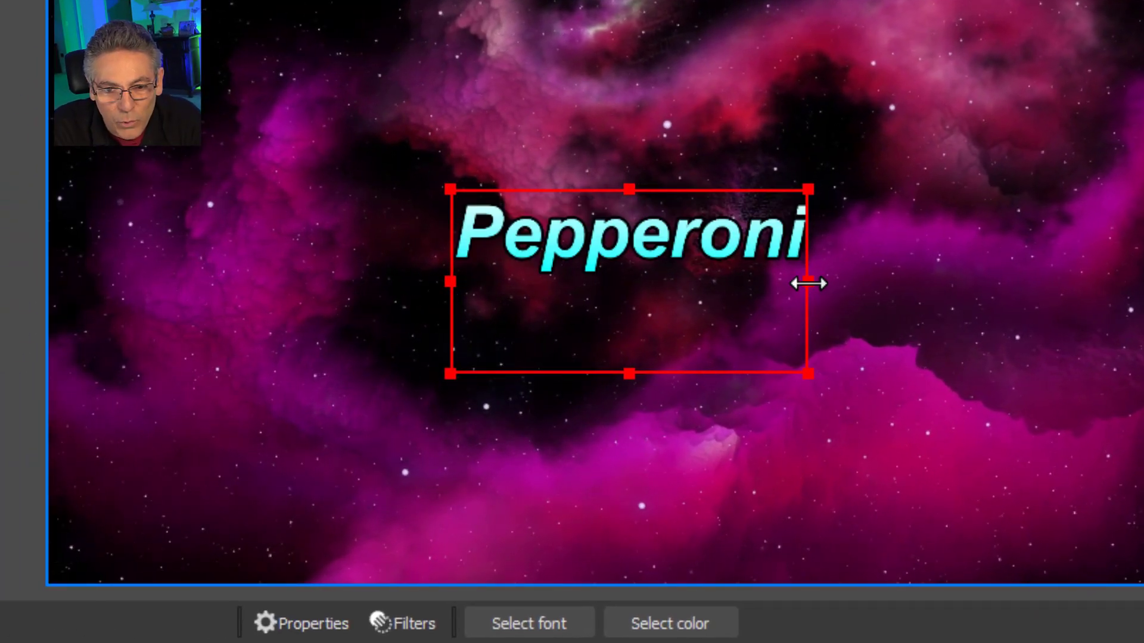
Step: Enlarge the Shoutout text as it cycles through names like Paul Peck DrywallTube and AU Packmule
type("Paul Peck DrywallTube")
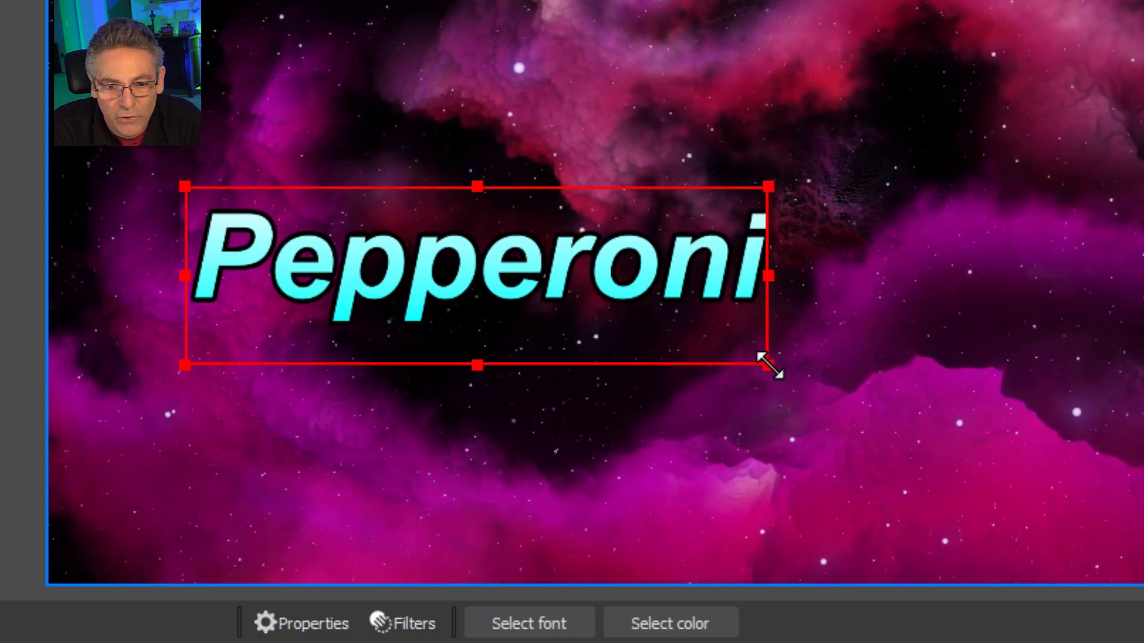
type("Paul Peck DrywallTube")
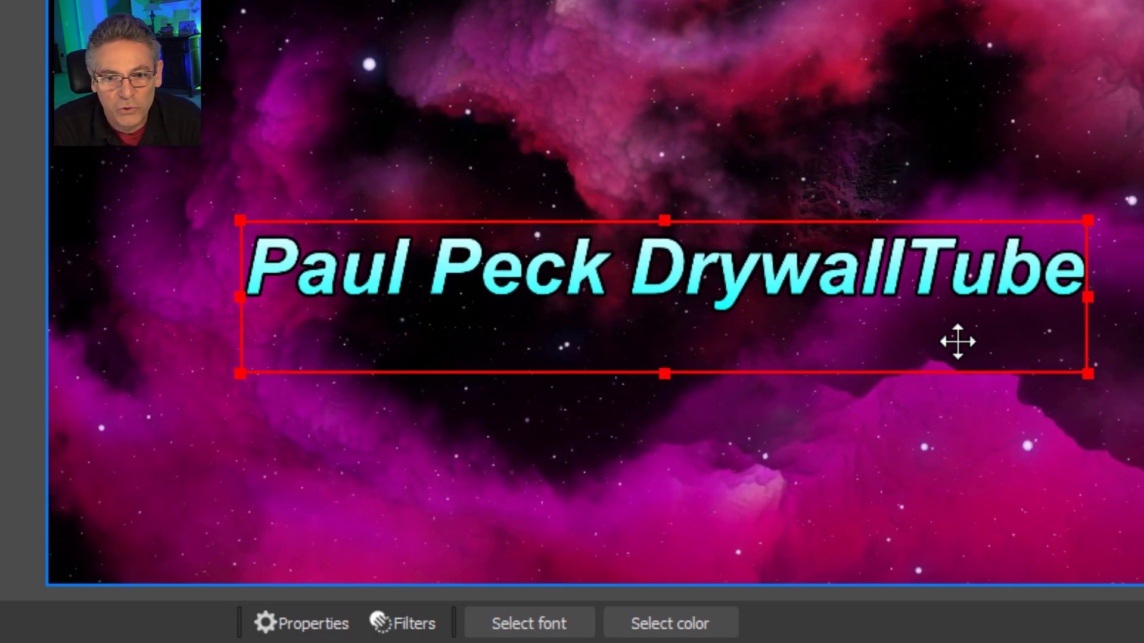
type("AU Packmule")
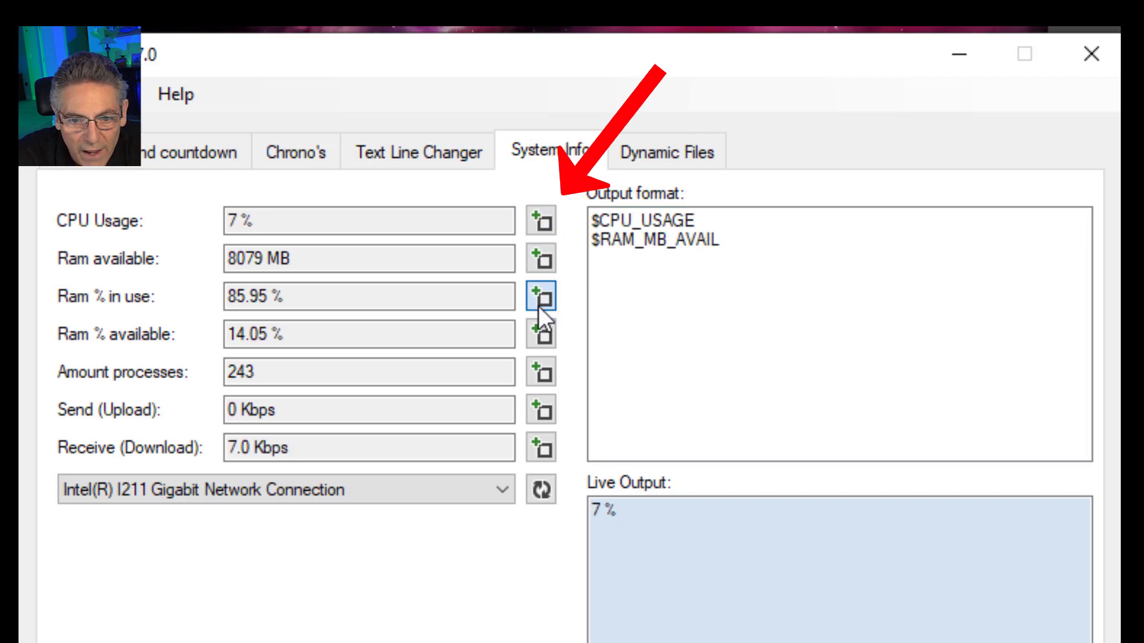
Step: Add RAM percent in use and download speed to Snaz's System Info output format
left_click(540, 409)
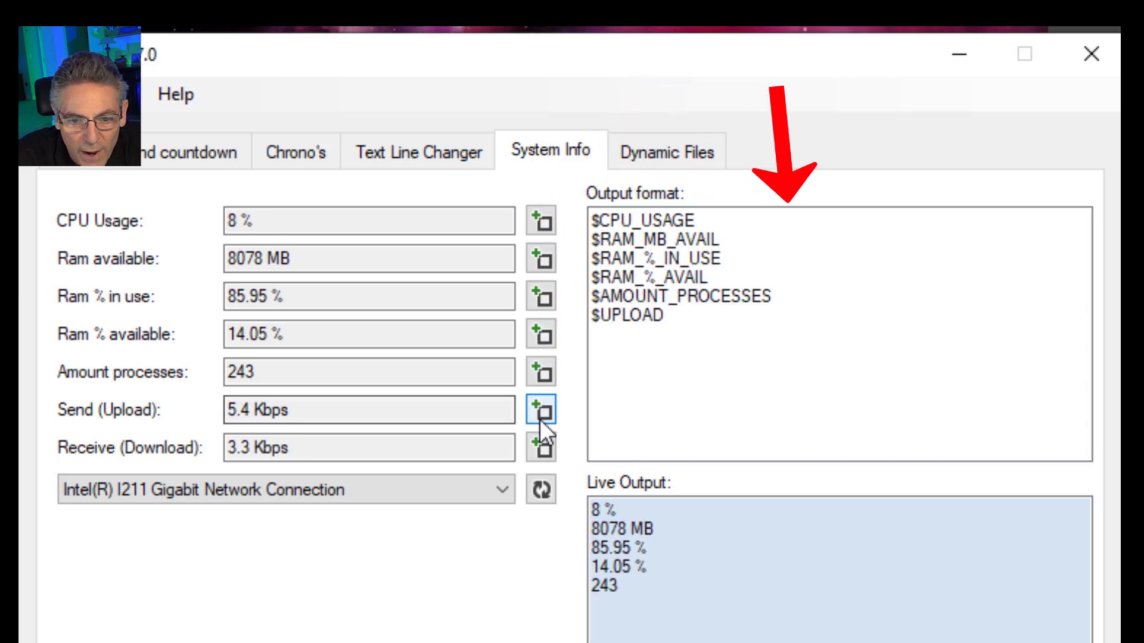
left_click(540, 448)
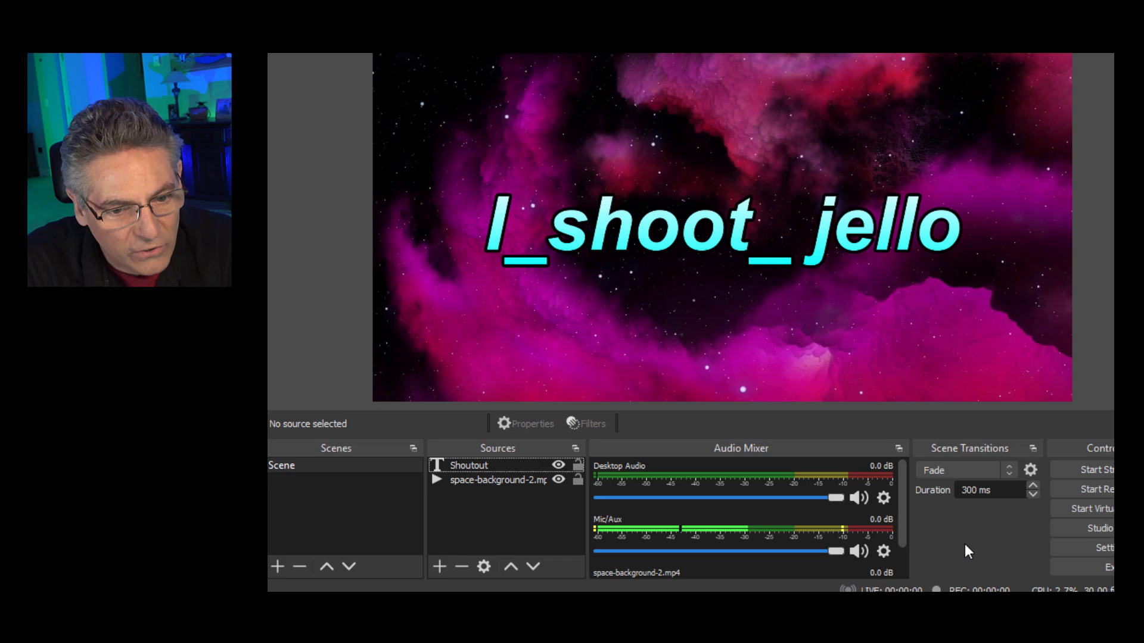
Step: Create a new Text (GDI+) source named STATS in the Sources list
left_click(438, 566)
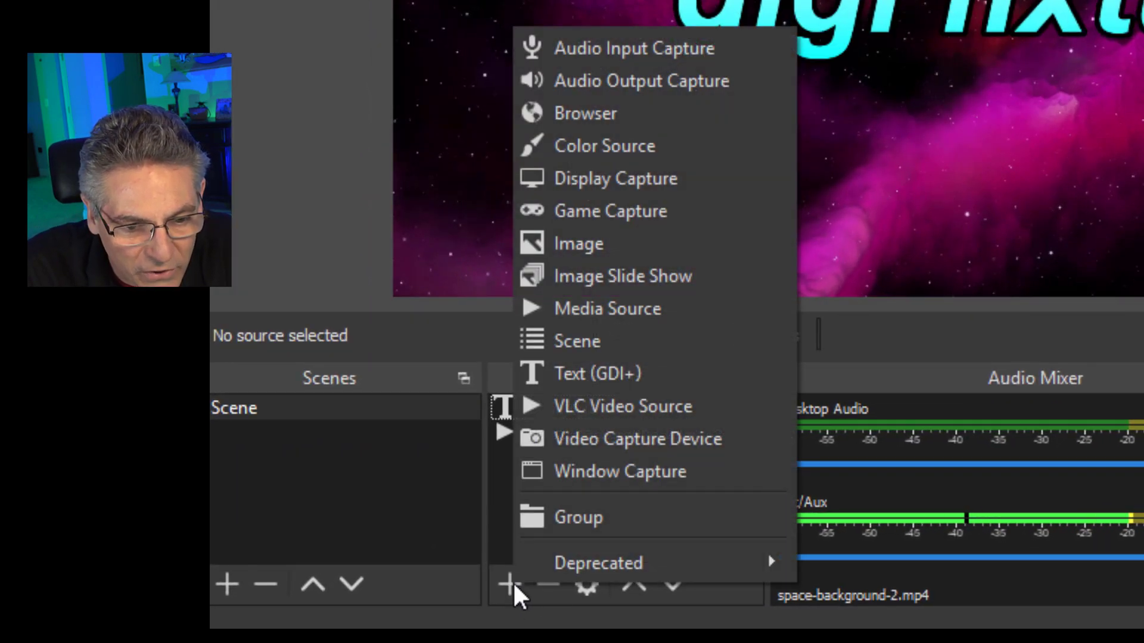
left_click(597, 373)
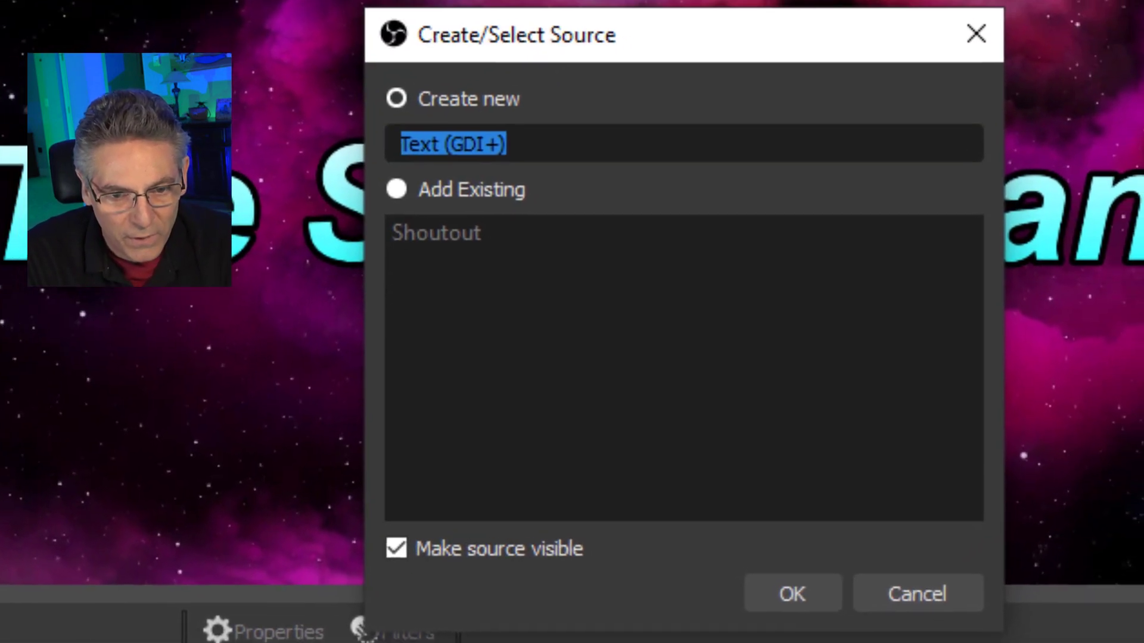
type("STAT")
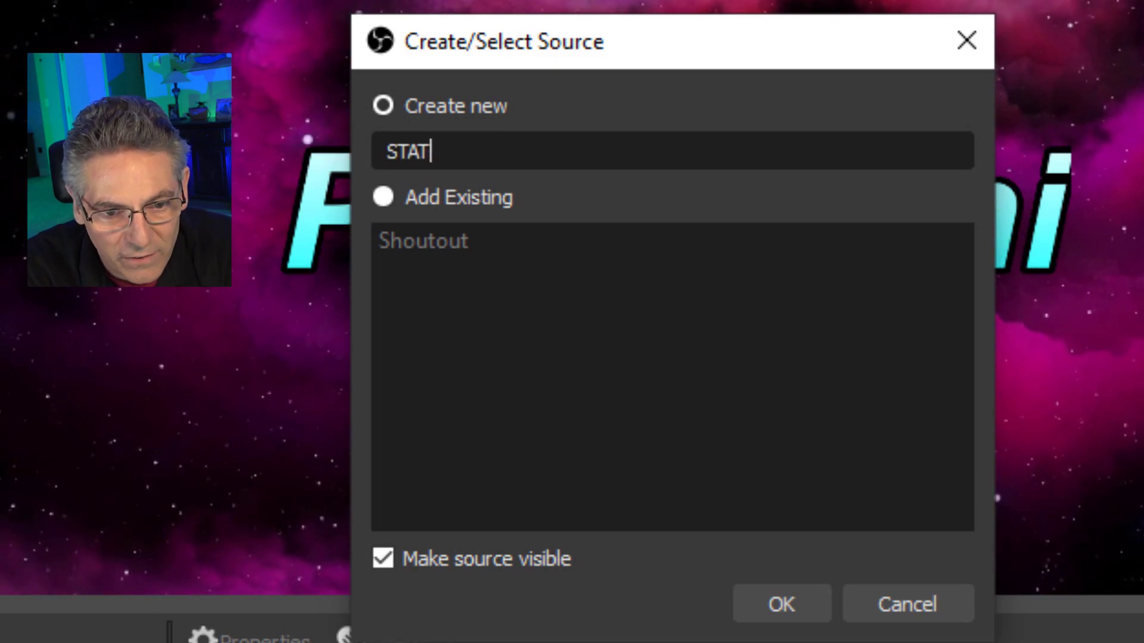
left_click(779, 604)
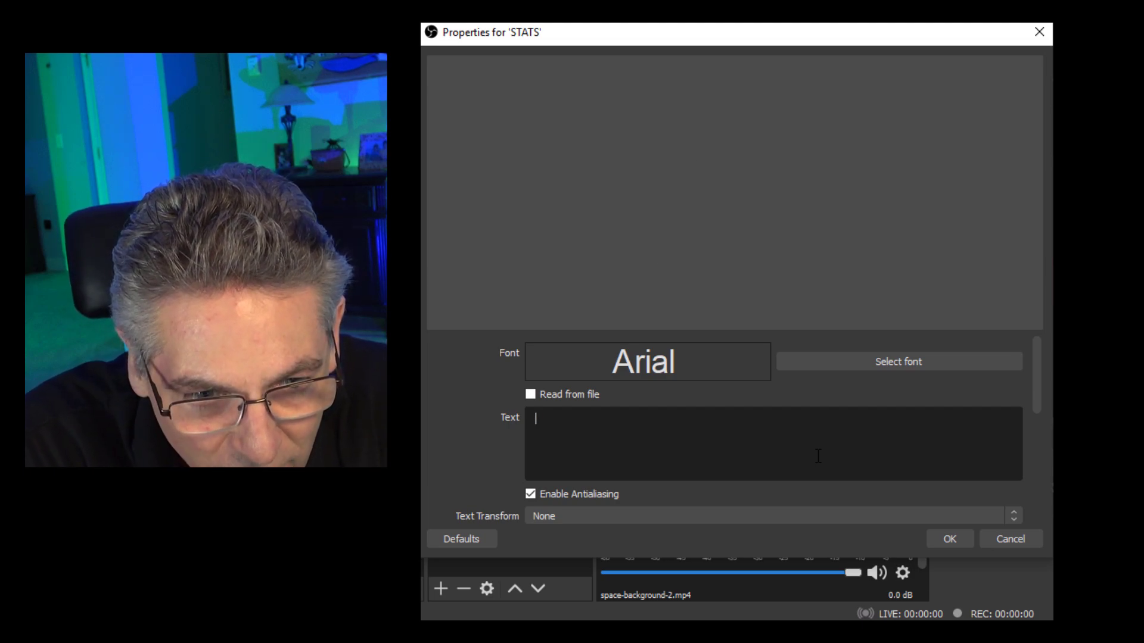
Step: Enter placeholder text 'DUMMY WITH' for STATS and enable Read from file
type("DUMMY WITH")
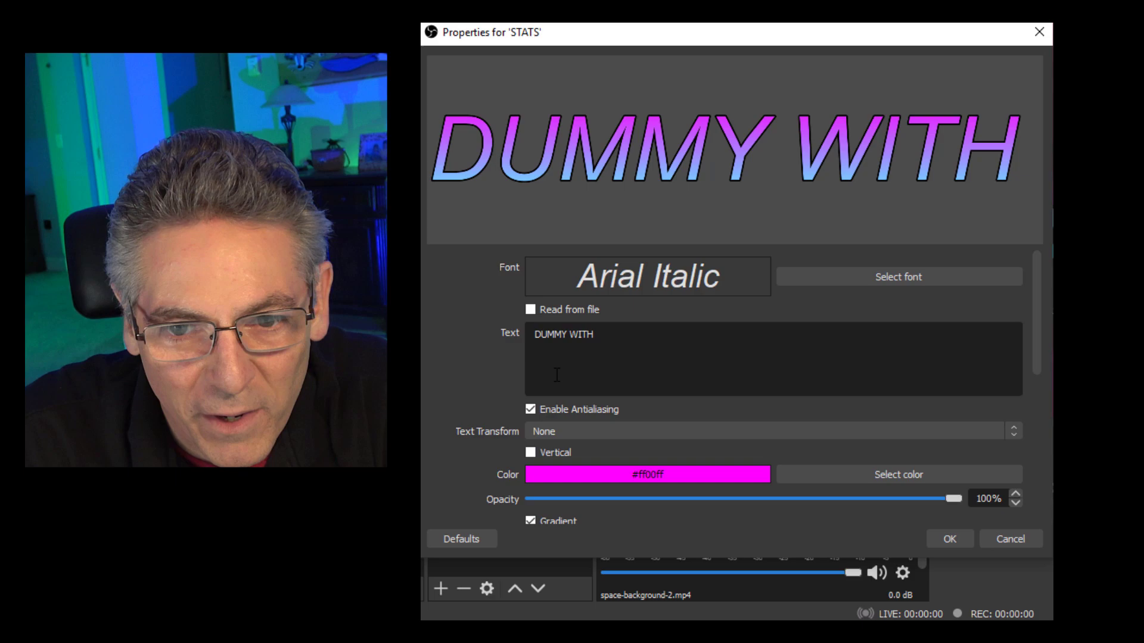
left_click(528, 310)
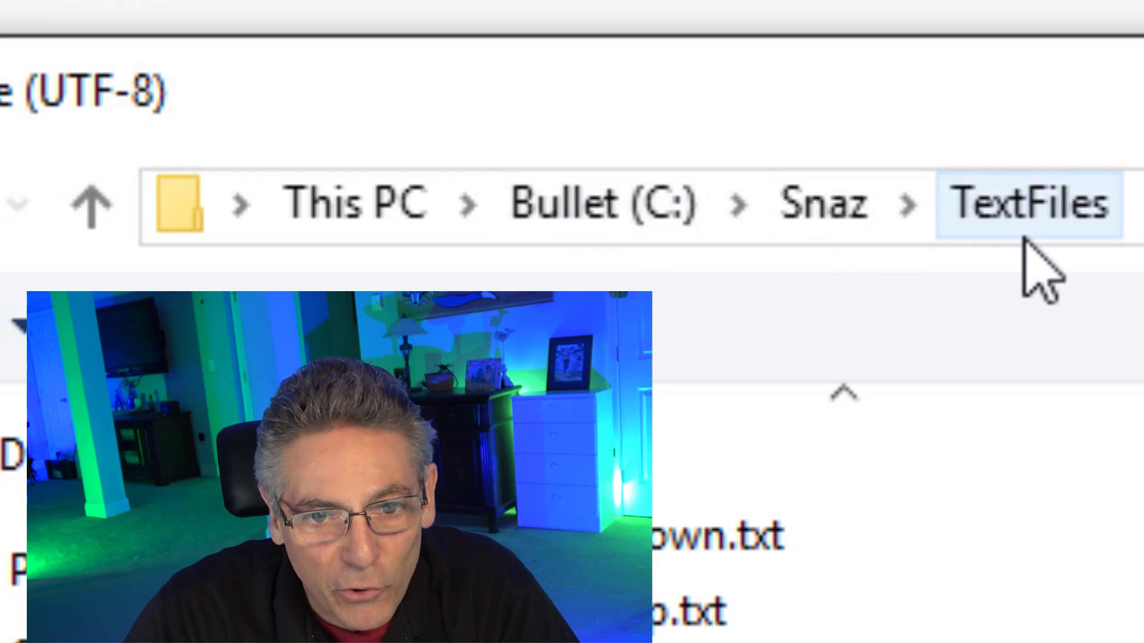
Step: Point the STATS text at SystemInfo.txt in C:\Snaz\TextFiles
left_click(715, 131)
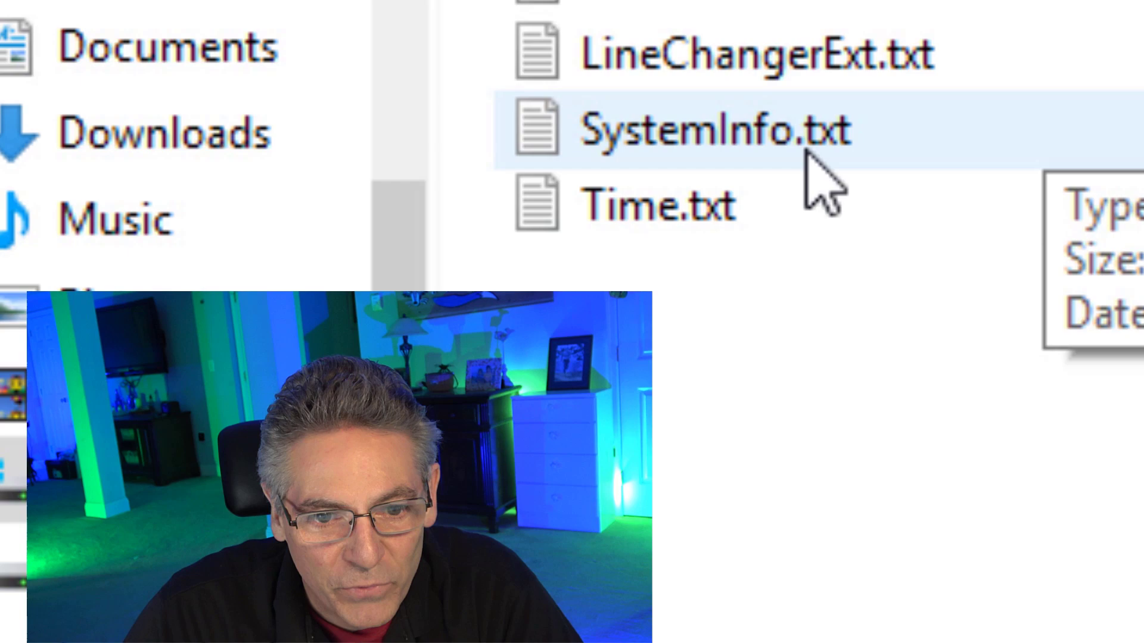
left_click(714, 129)
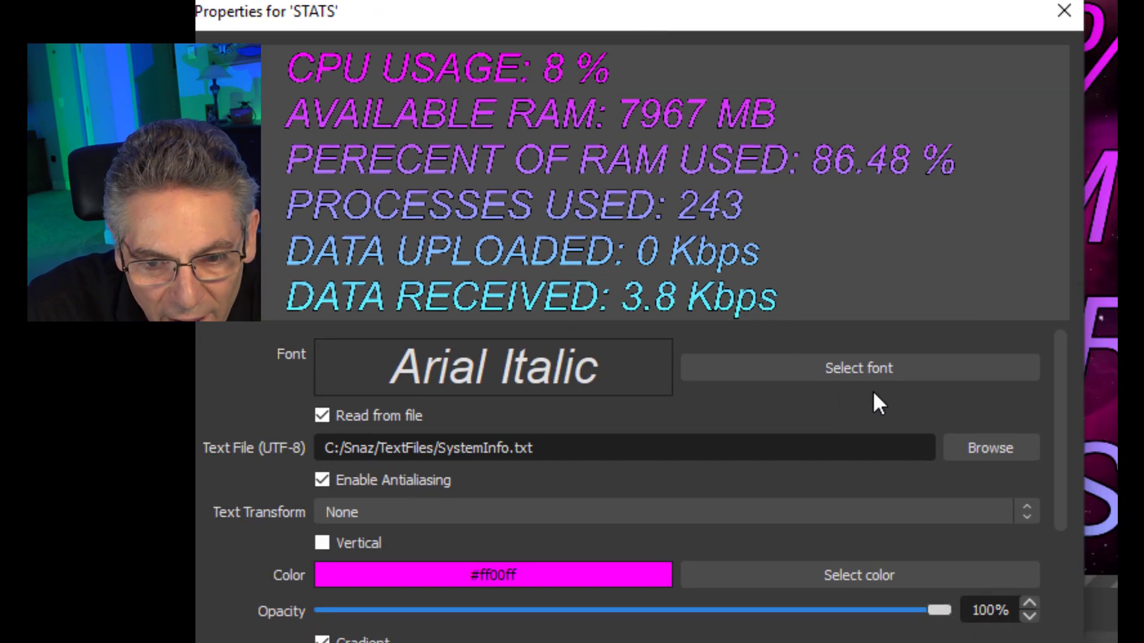
scroll("down", 3)
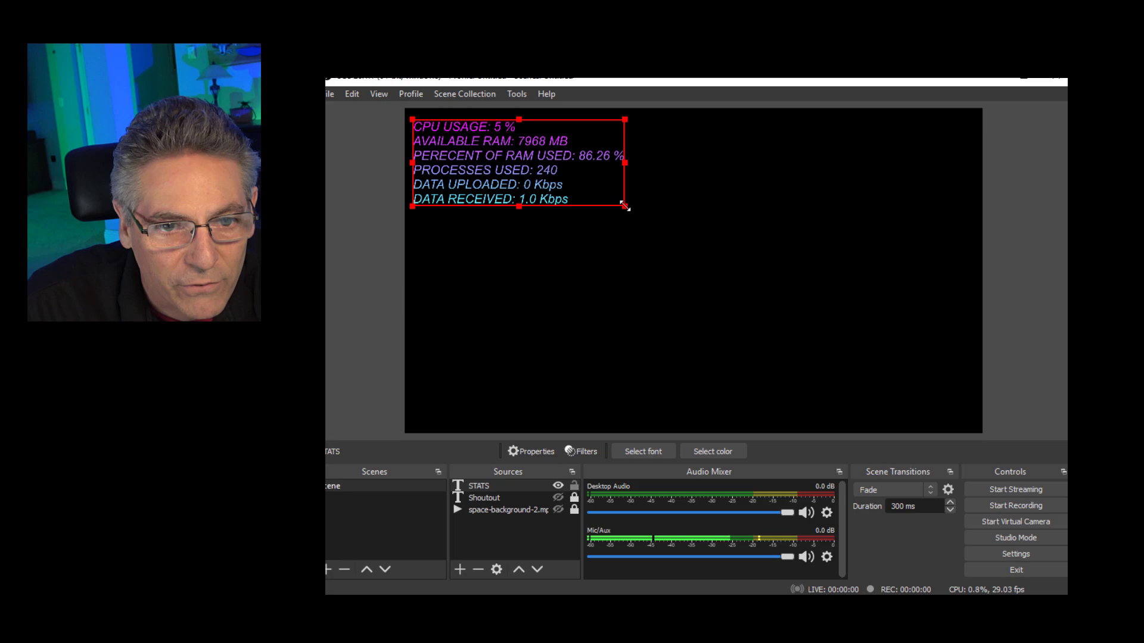
Step: Make the Shoutout text source visible again in the scene
left_click(558, 498)
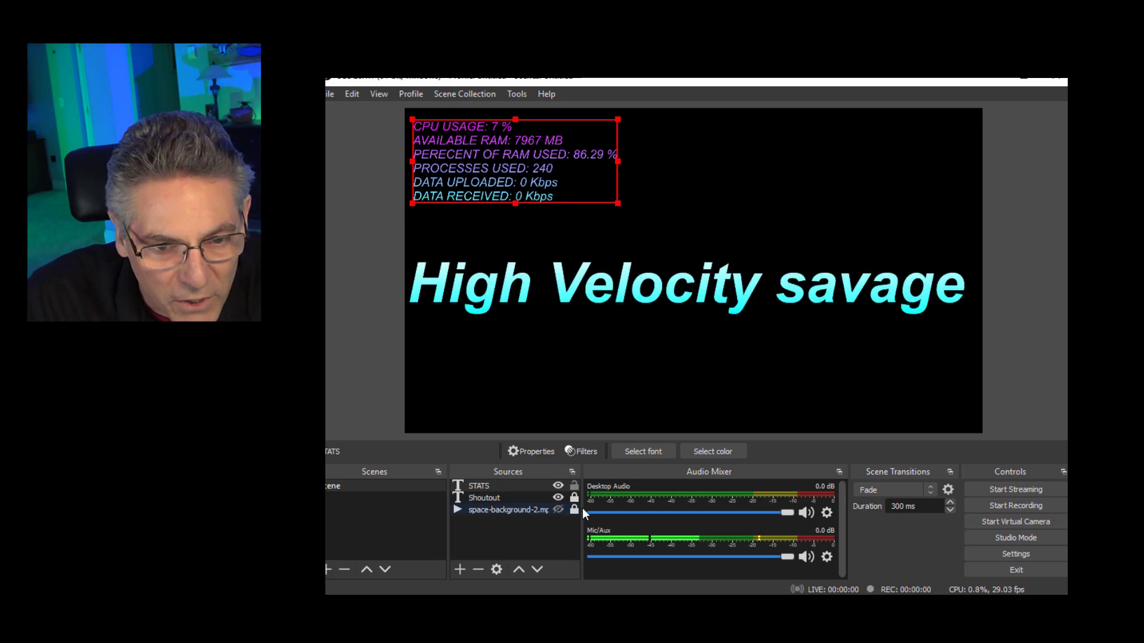